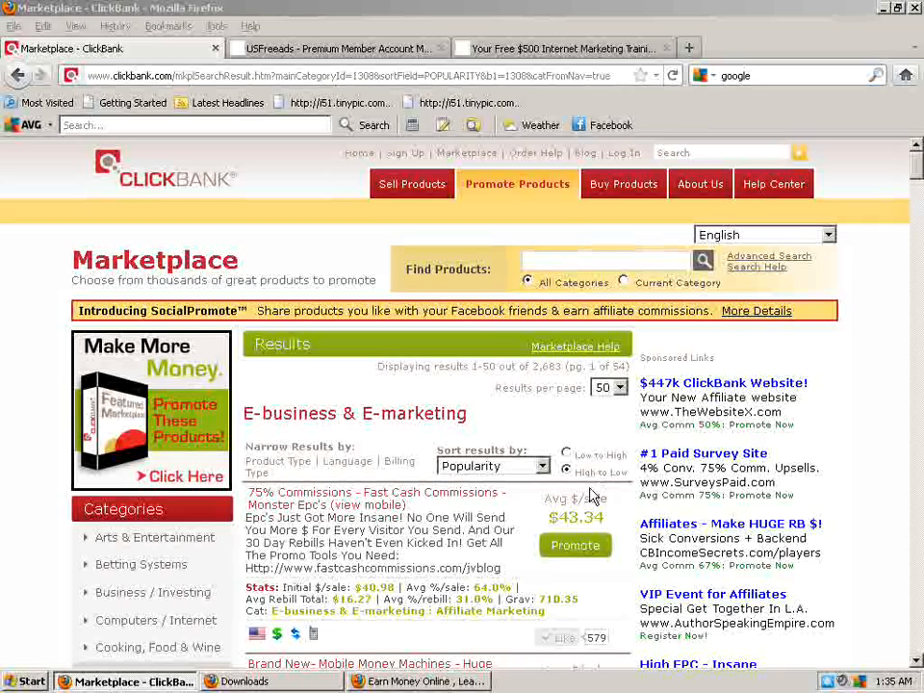
{"action": "mouse_move", "coordinate": [358, 154]}
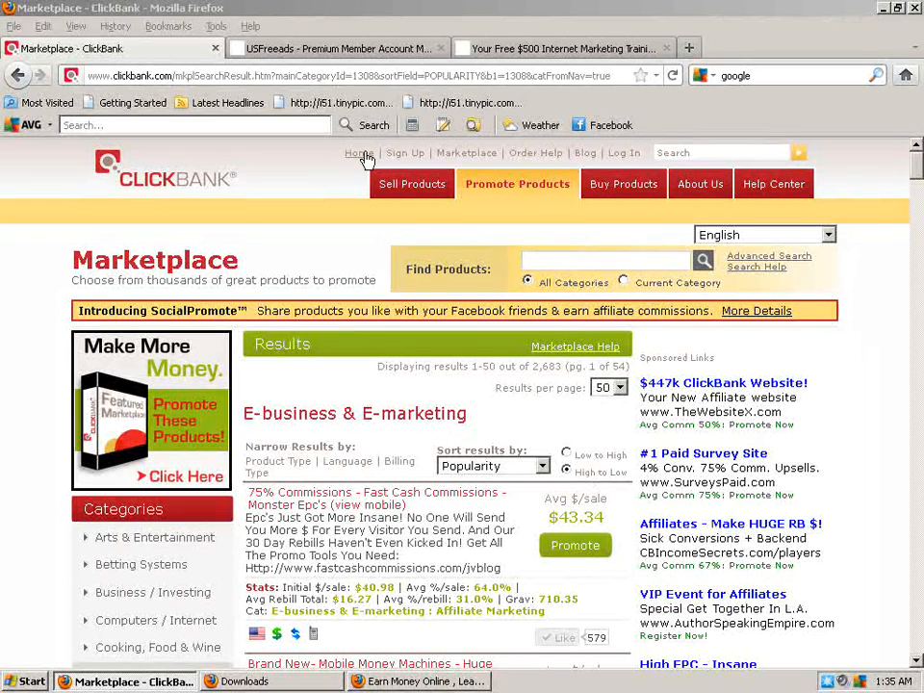
{"action": "mouse_move", "coordinate": [162, 187]}
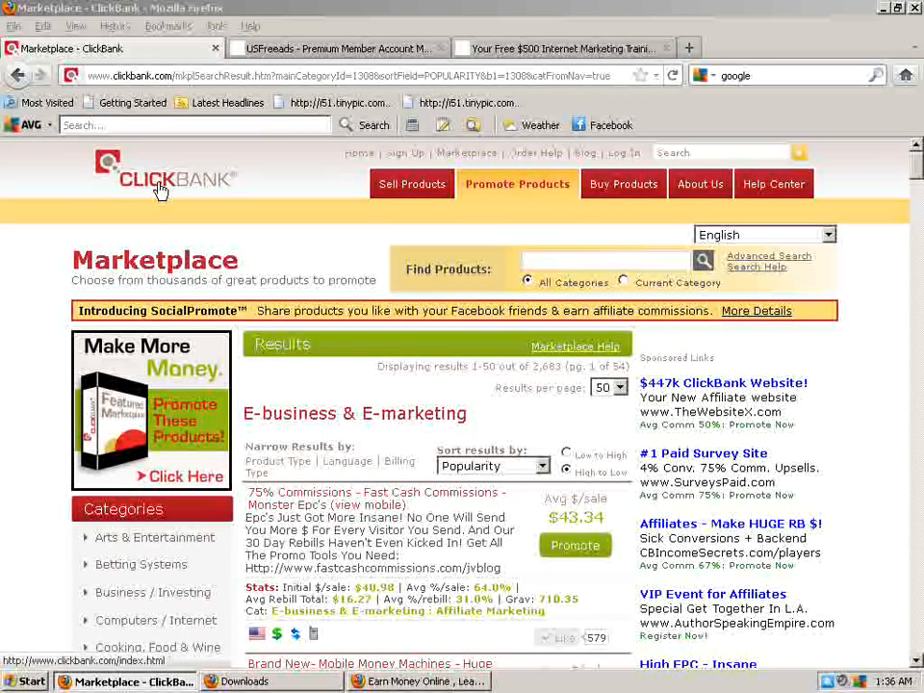
{"action": "mouse_move", "coordinate": [158, 254]}
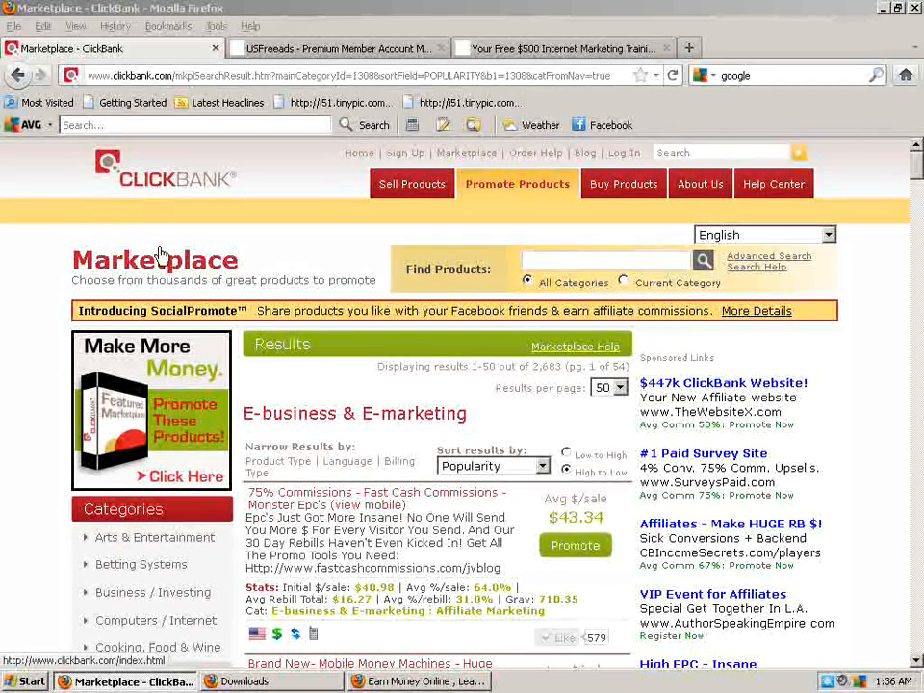
{"action": "mouse_move", "coordinate": [154, 537]}
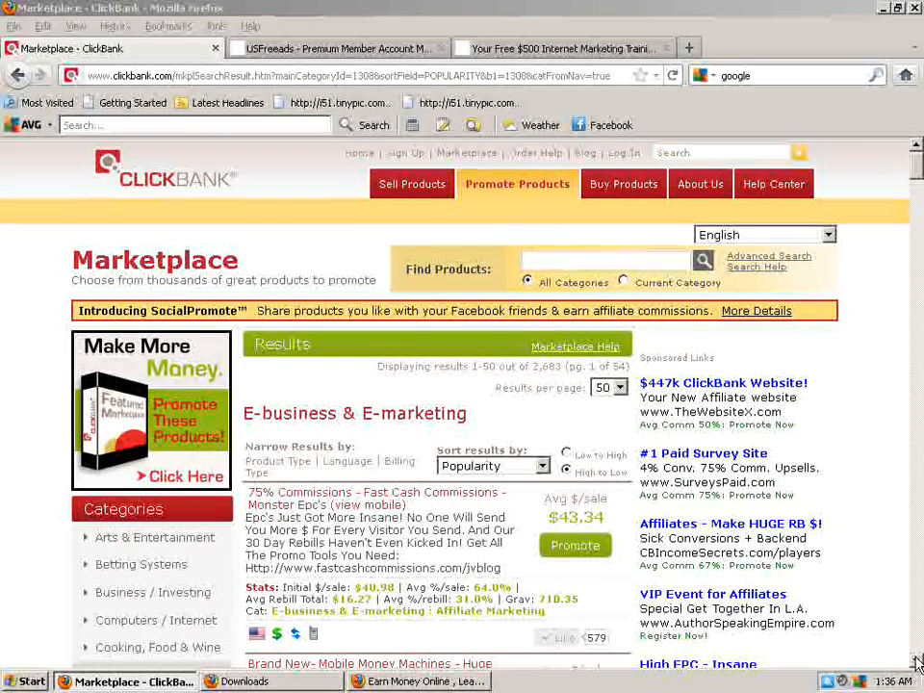
Step: Scroll the ClickBank marketplace and bring up the HopLink form for the LETHALCOMM product
{"action": "scroll", "scroll_direction": "down", "scroll_amount": 3}
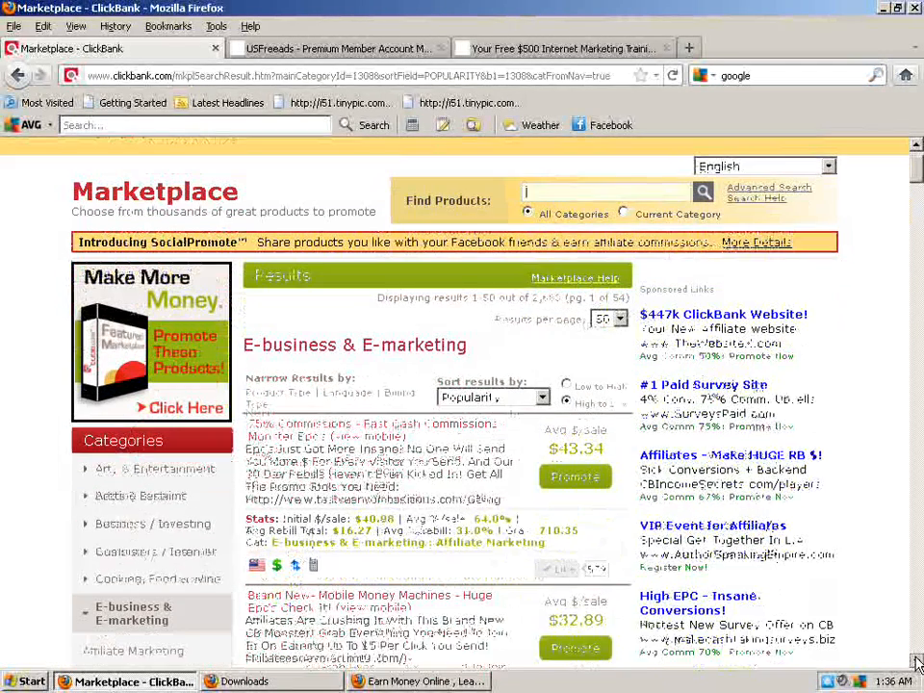
{"action": "scroll", "scroll_direction": "down", "scroll_amount": 3}
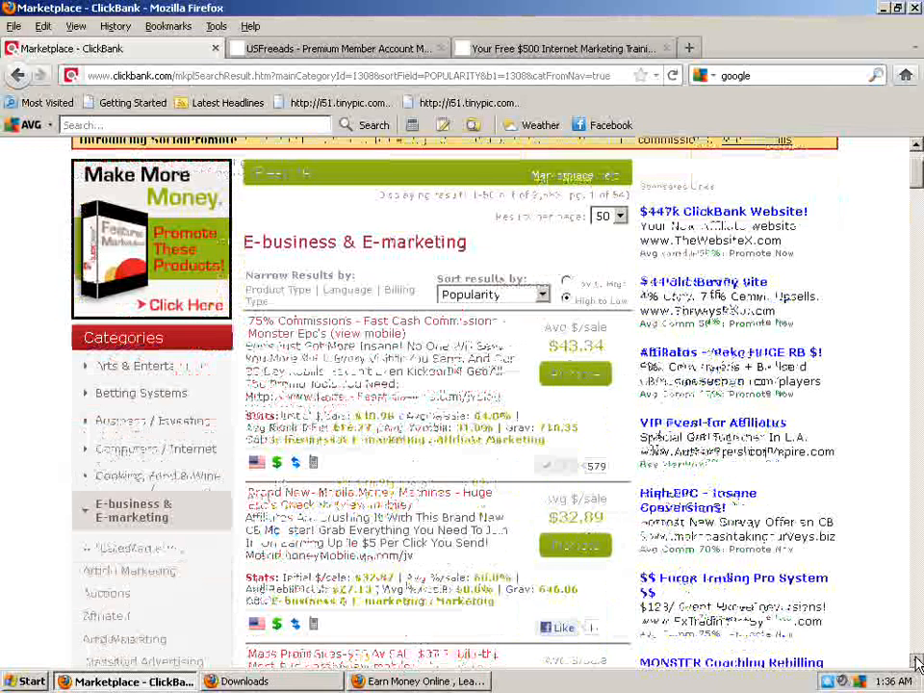
{"action": "scroll", "scroll_direction": "down", "scroll_amount": 3}
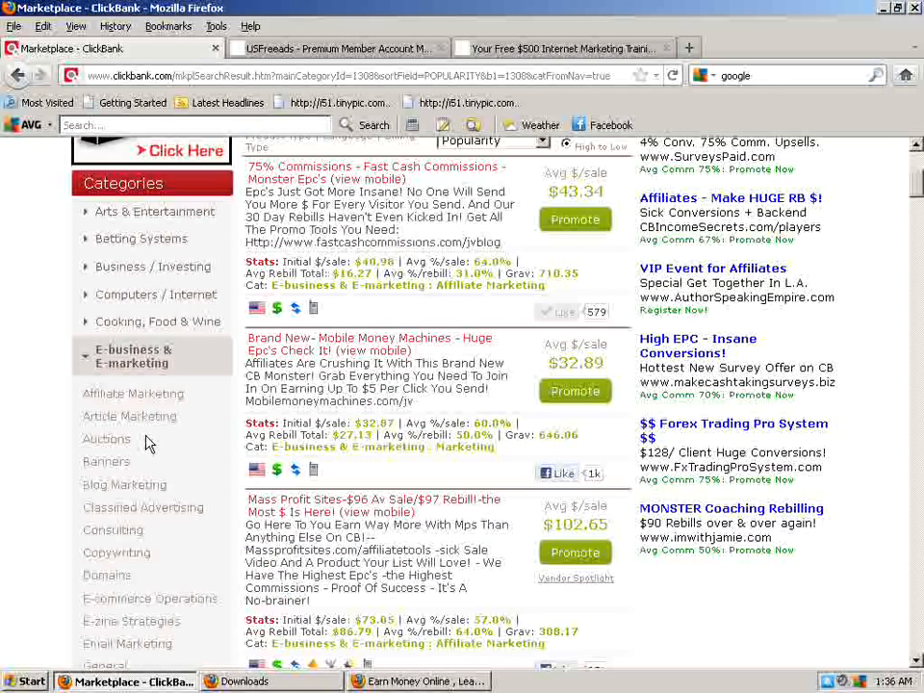
{"action": "mouse_move", "coordinate": [131, 356]}
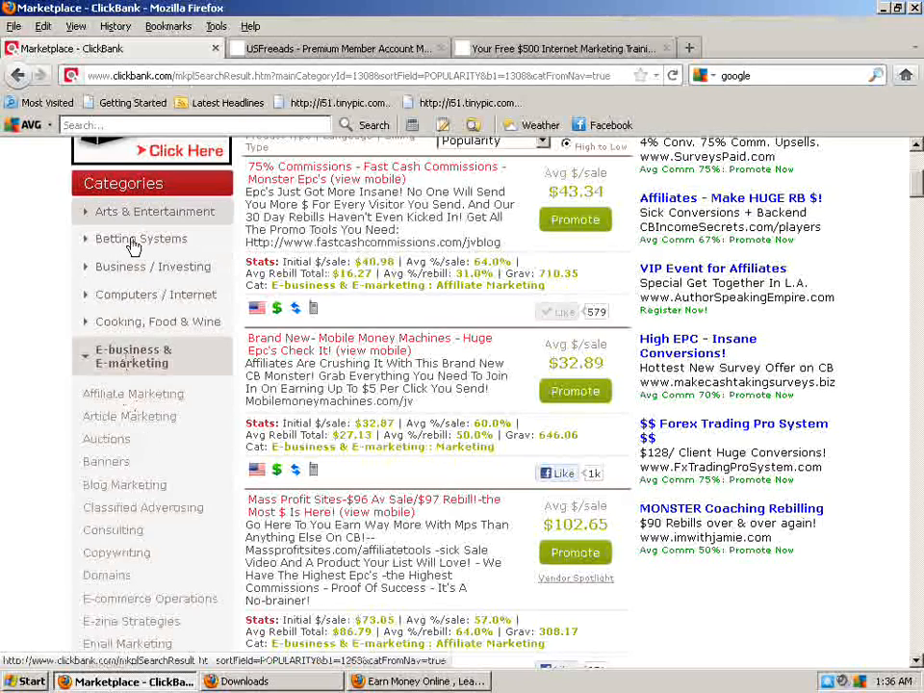
{"action": "scroll", "scroll_direction": "up", "scroll_amount": 3}
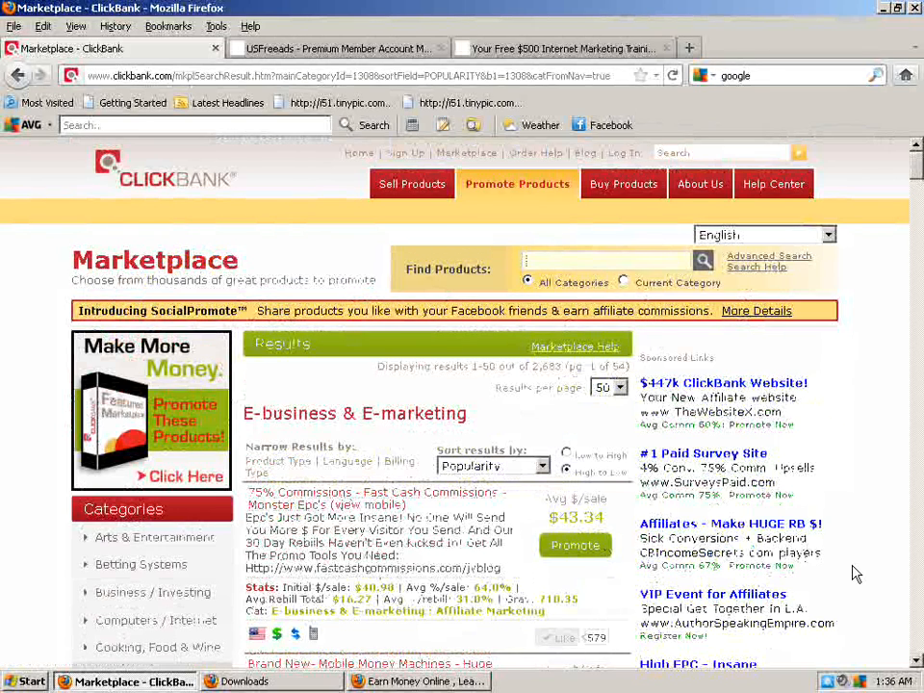
{"action": "scroll", "scroll_direction": "down", "scroll_amount": 3}
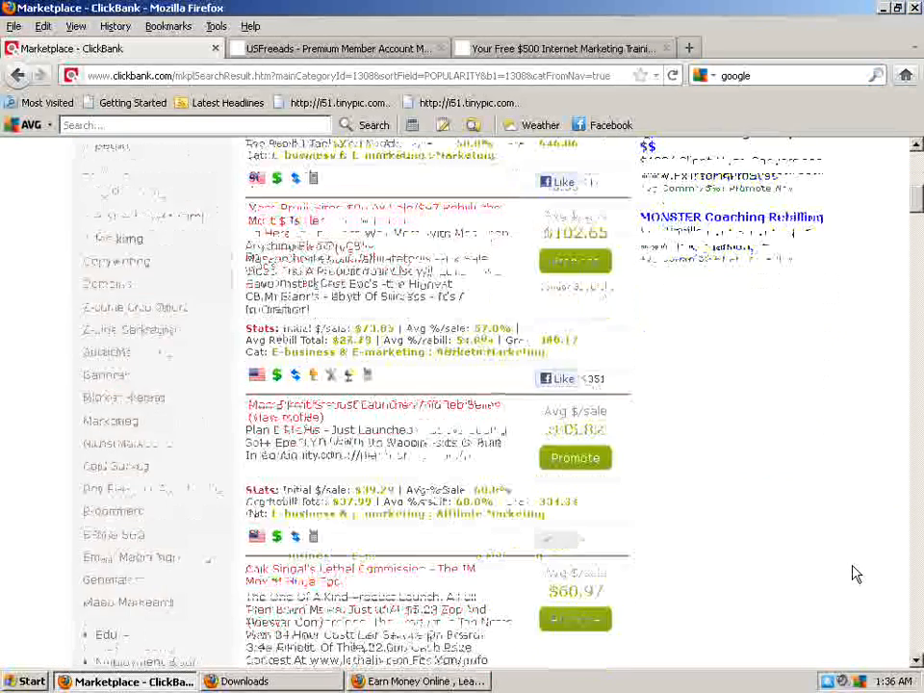
{"action": "scroll", "scroll_direction": "down", "scroll_amount": 3}
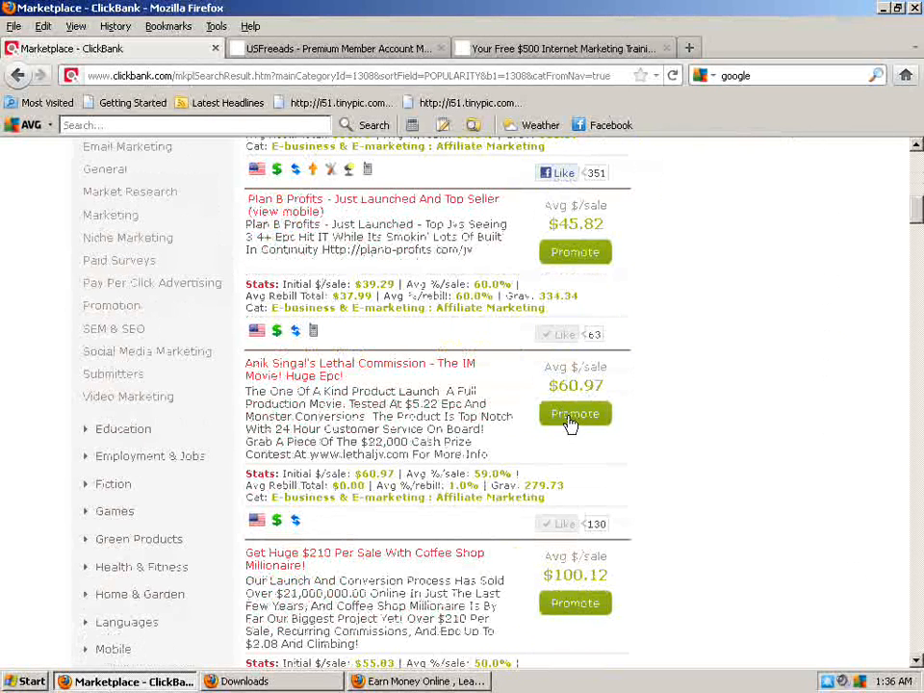
{"action": "mouse_move", "coordinate": [331, 362]}
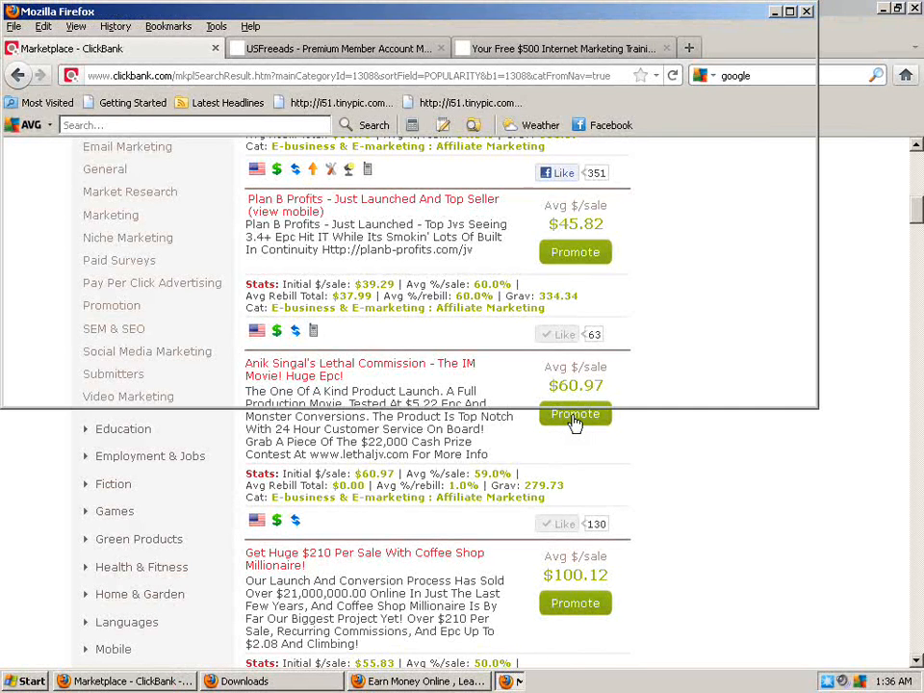
{"action": "left_click", "coordinate": [574, 414]}
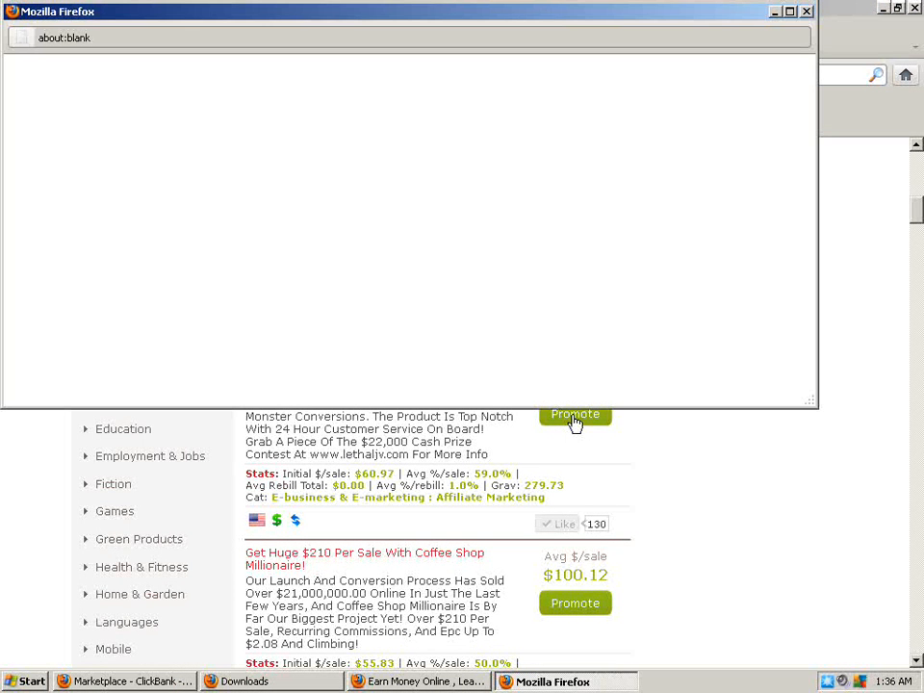
{"action": "mouse_move", "coordinate": [292, 301]}
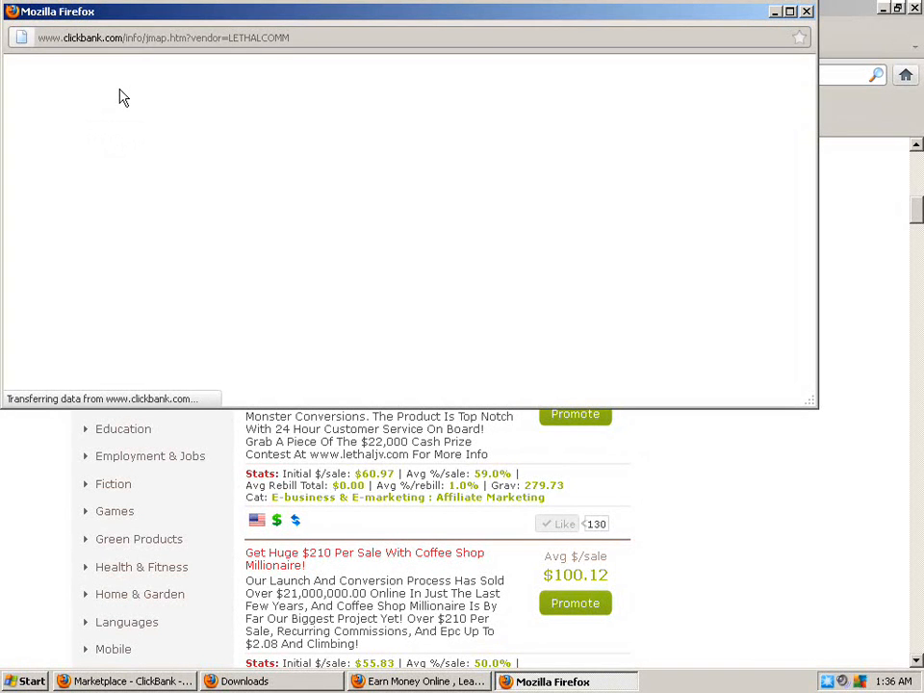
{"action": "mouse_move", "coordinate": [393, 117]}
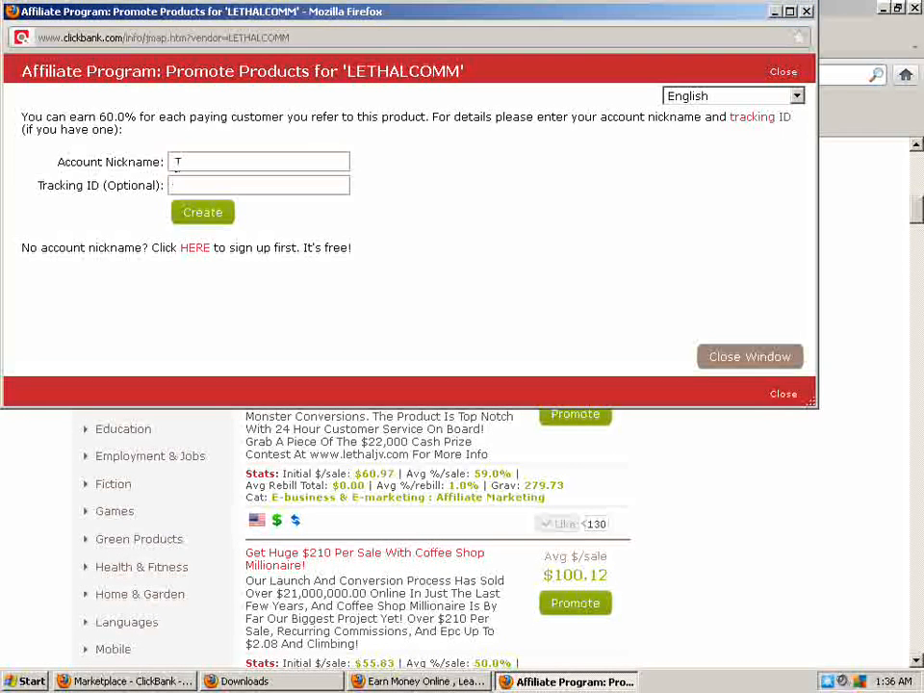
Step: Correct the Account Nickname field so it reads 'testrunhop'
{"action": "key", "text": "Backspace"}
{"action": "type", "text": "te"}
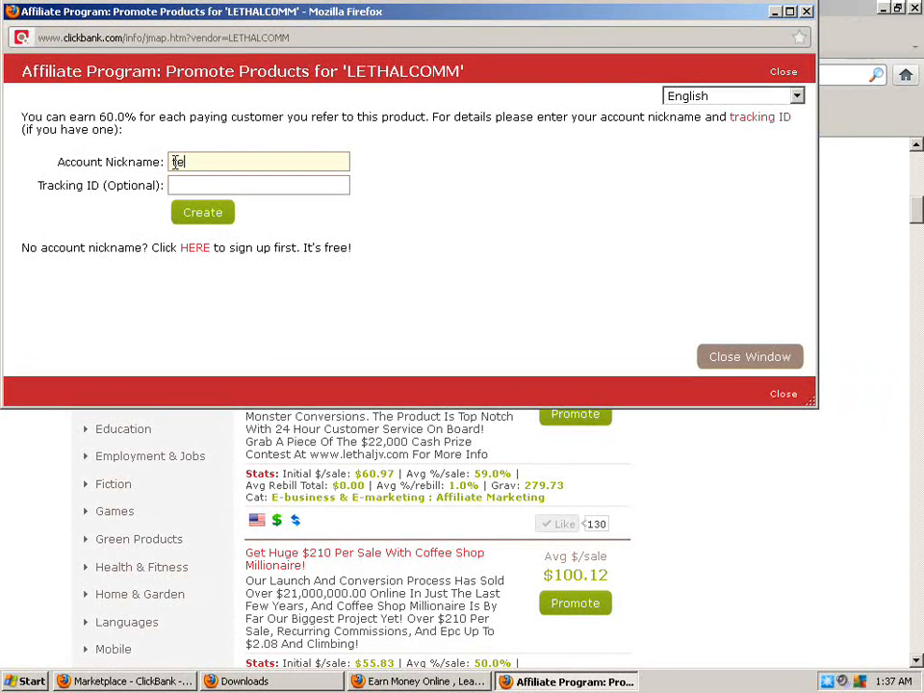
{"action": "type", "text": "strun"}
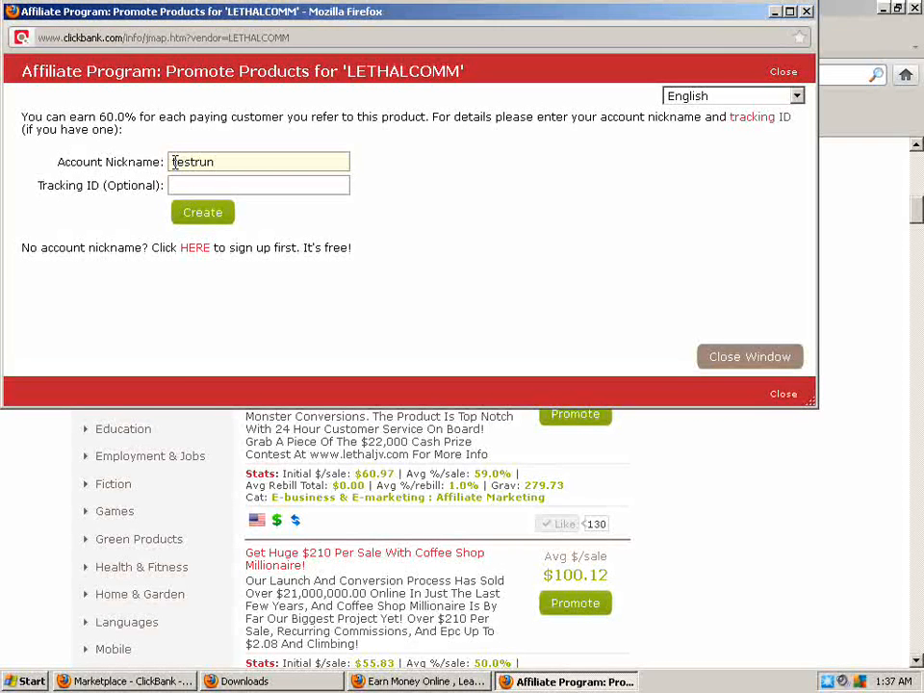
{"action": "type", "text": "hop"}
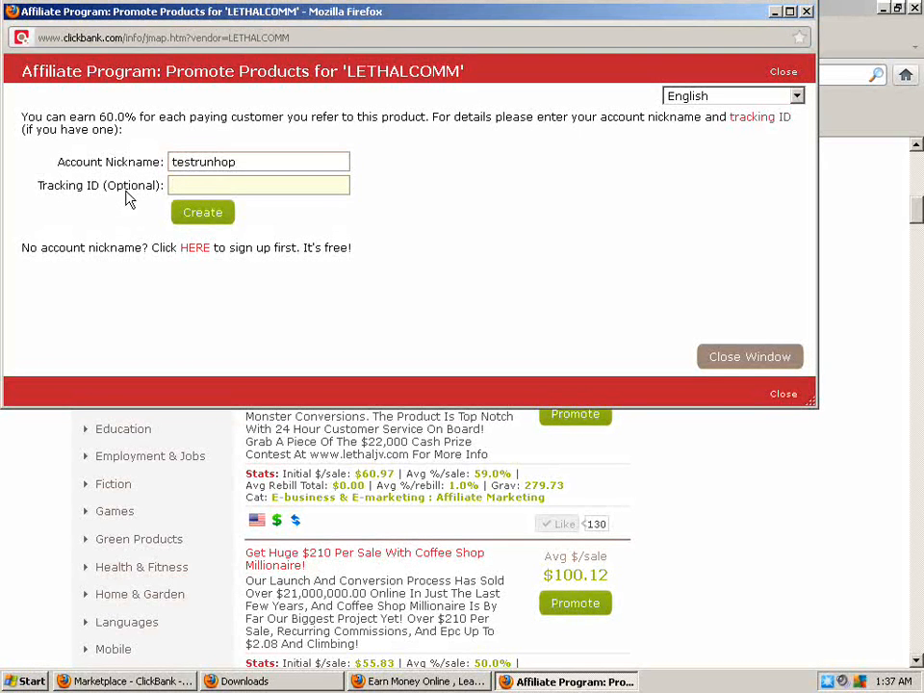
Step: Enter 'usfreeadslethal' in the optional Tracking ID field
{"action": "left_click", "coordinate": [258, 185]}
{"action": "type", "text": "us"}
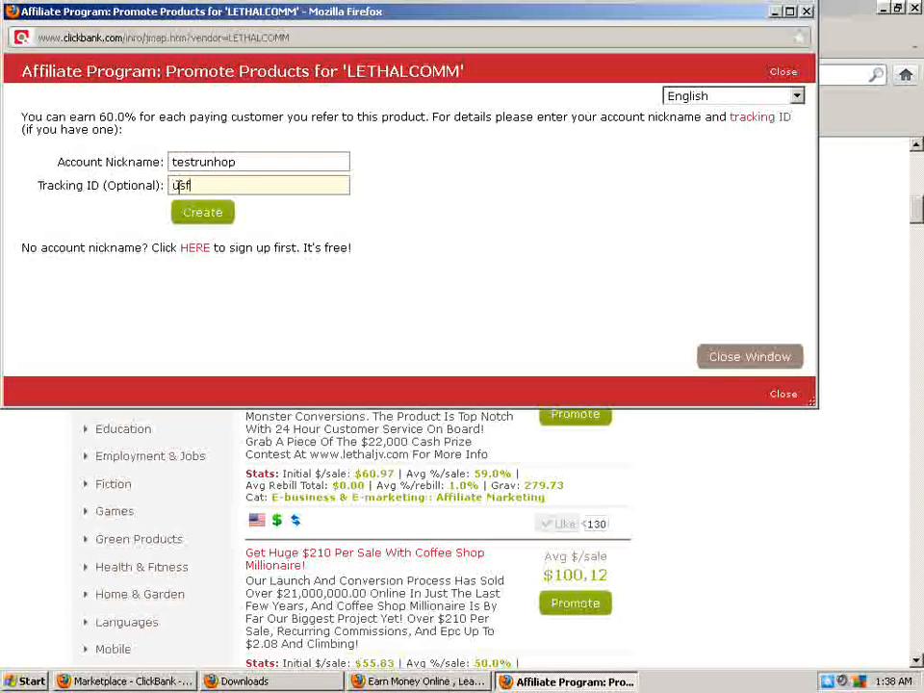
{"action": "type", "text": "freeads"}
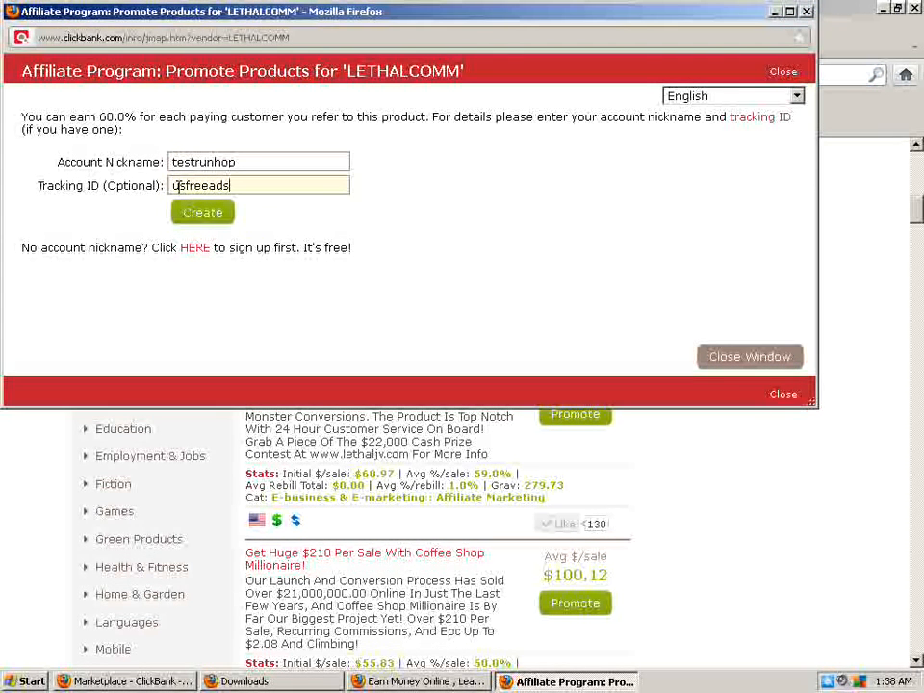
{"action": "type", "text": "lethal"}
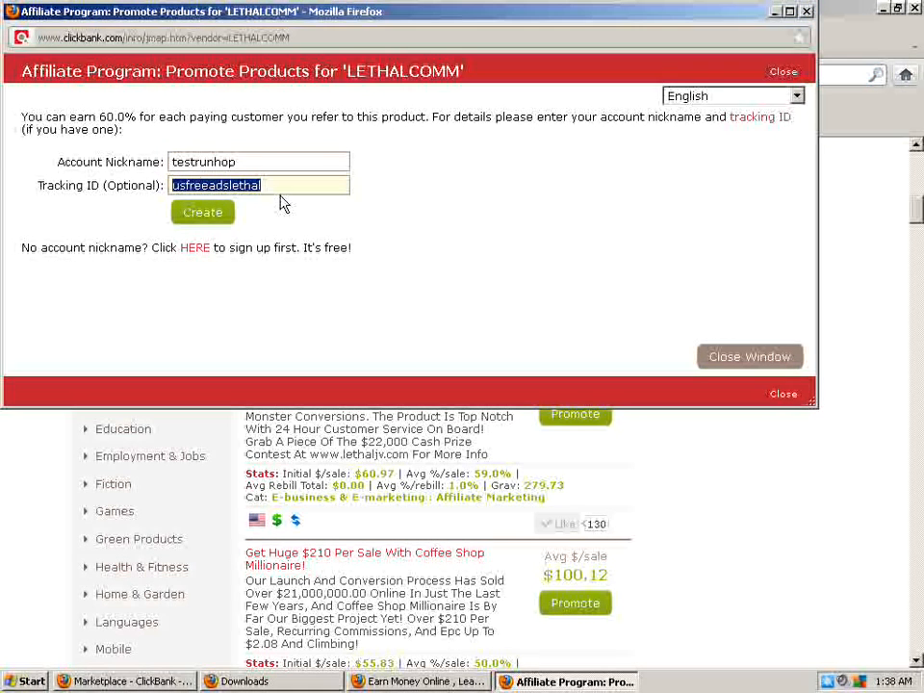
{"action": "mouse_move", "coordinate": [370, 208]}
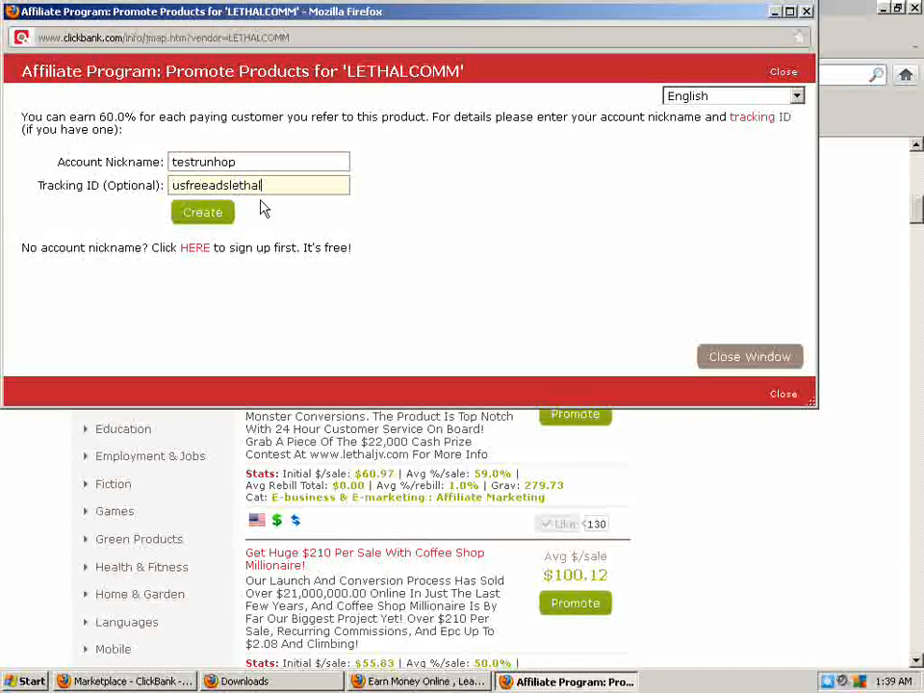
{"action": "mouse_move", "coordinate": [202, 211]}
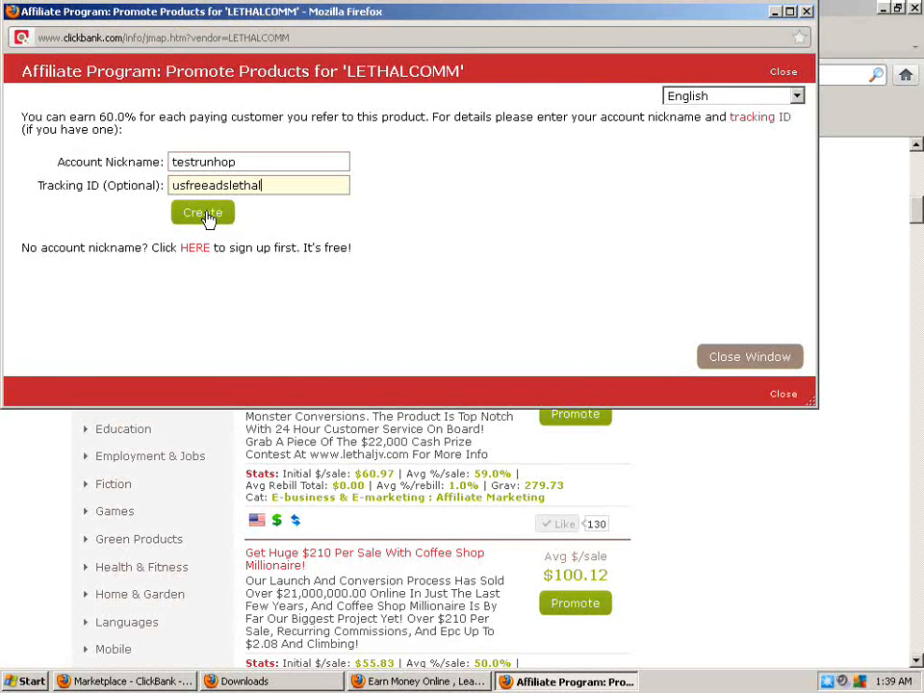
Step: Attempt to create the HopLink with the first nickname, which ClickBank rejects as invalid
{"action": "left_click", "coordinate": [202, 212]}
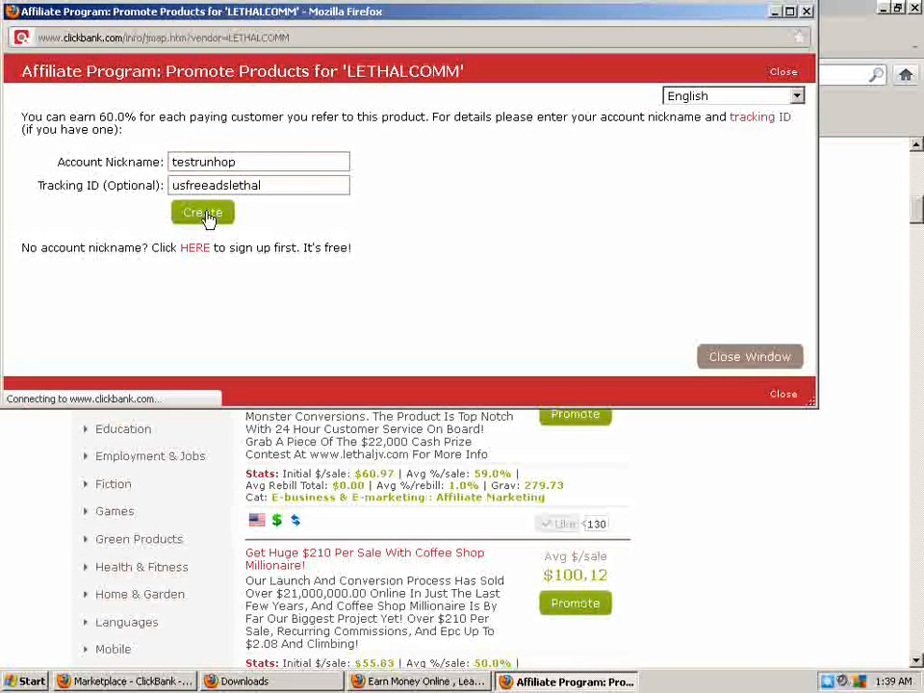
{"action": "left_click", "coordinate": [202, 212]}
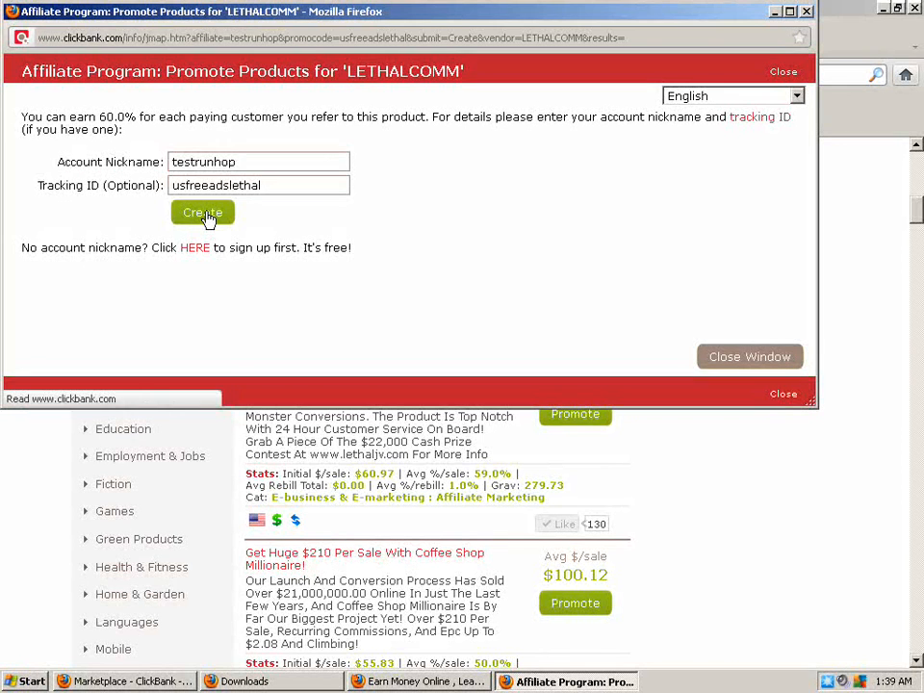
{"action": "left_click", "coordinate": [203, 212]}
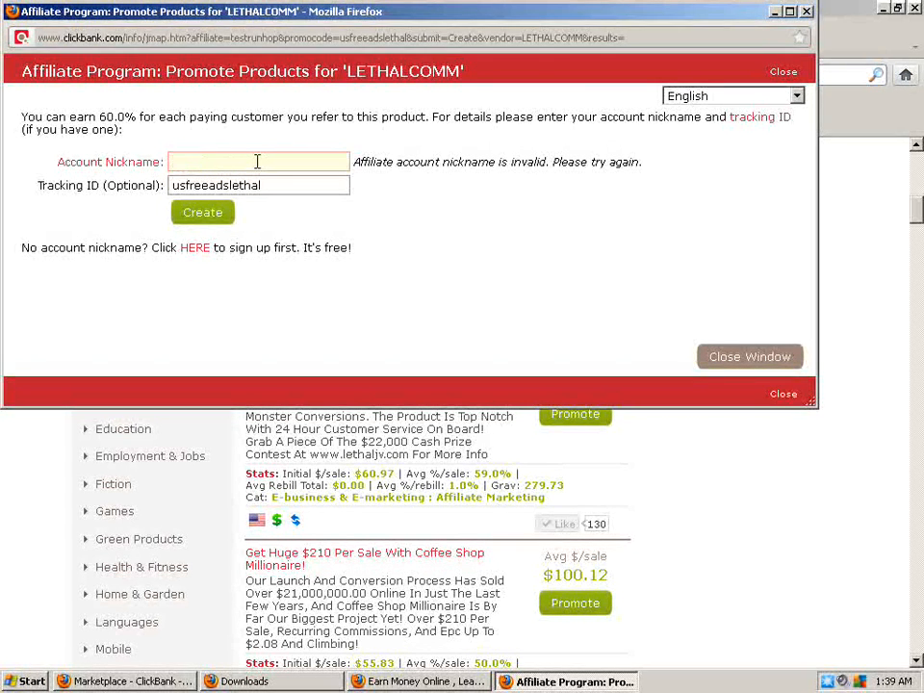
Step: Replace the nickname with 'clickbank1' and create the HopLink keeping tracking ID usfreeadslethal
{"action": "left_click", "coordinate": [258, 161]}
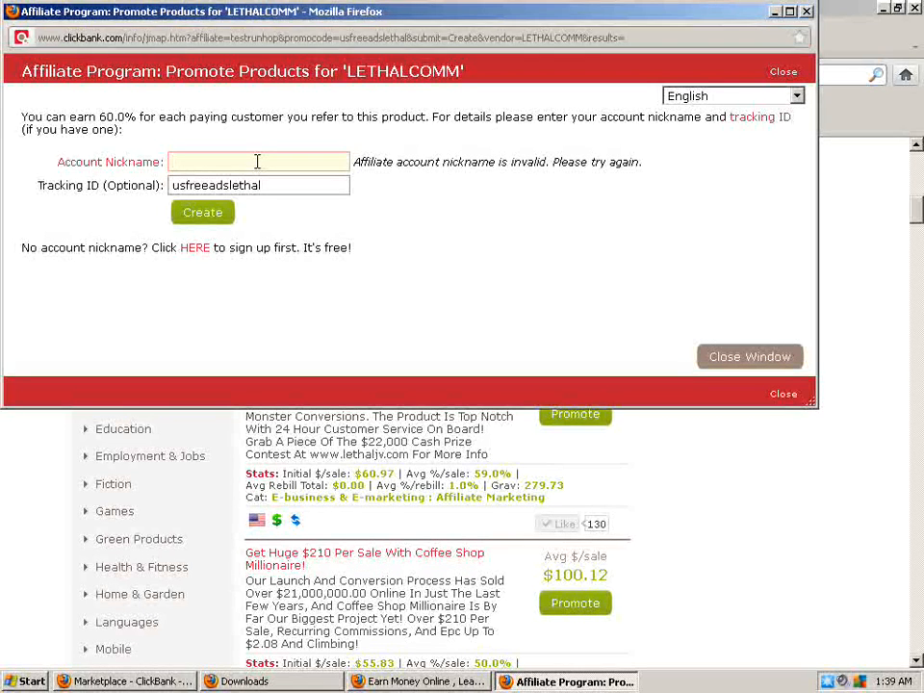
{"action": "type", "text": "d"}
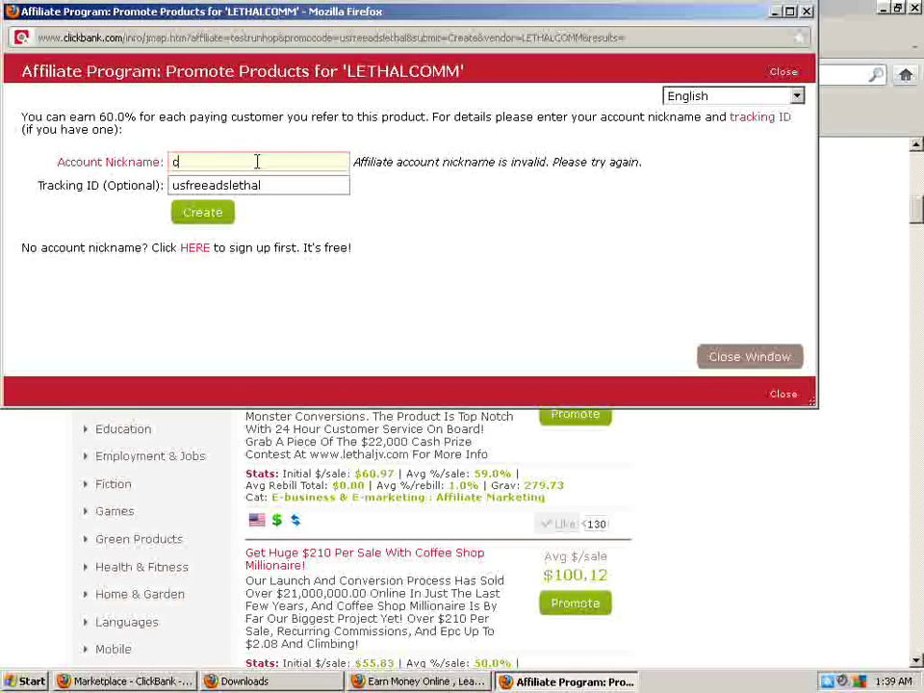
{"action": "type", "text": "clickban"}
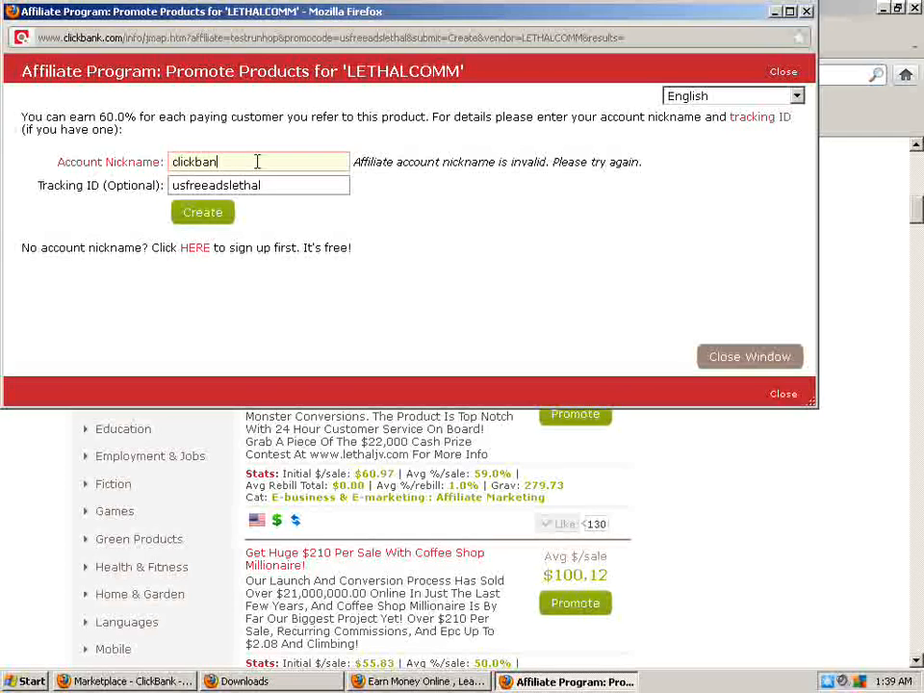
{"action": "type", "text": "1"}
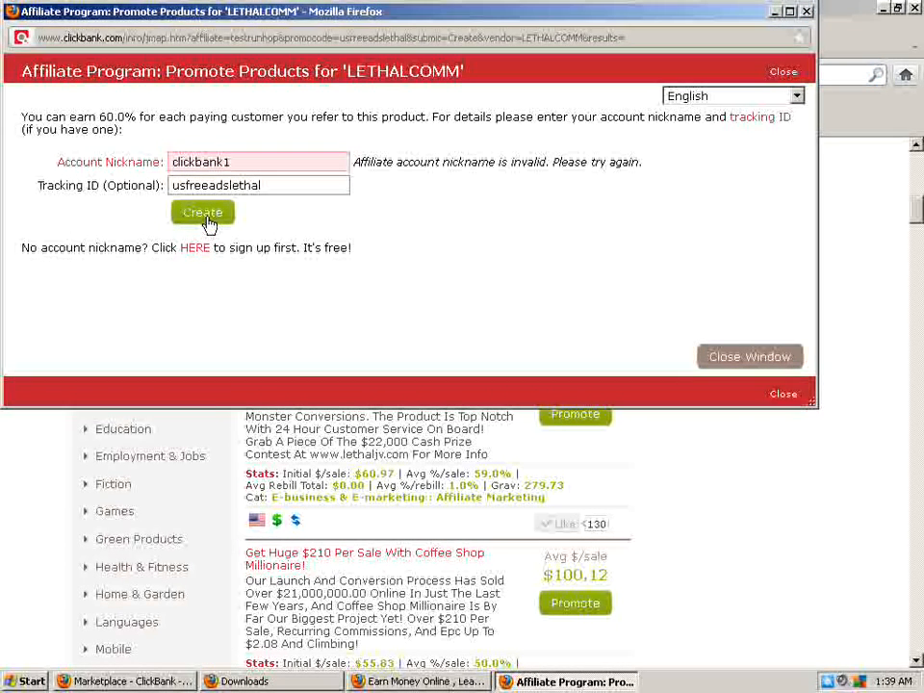
{"action": "left_click", "coordinate": [203, 212]}
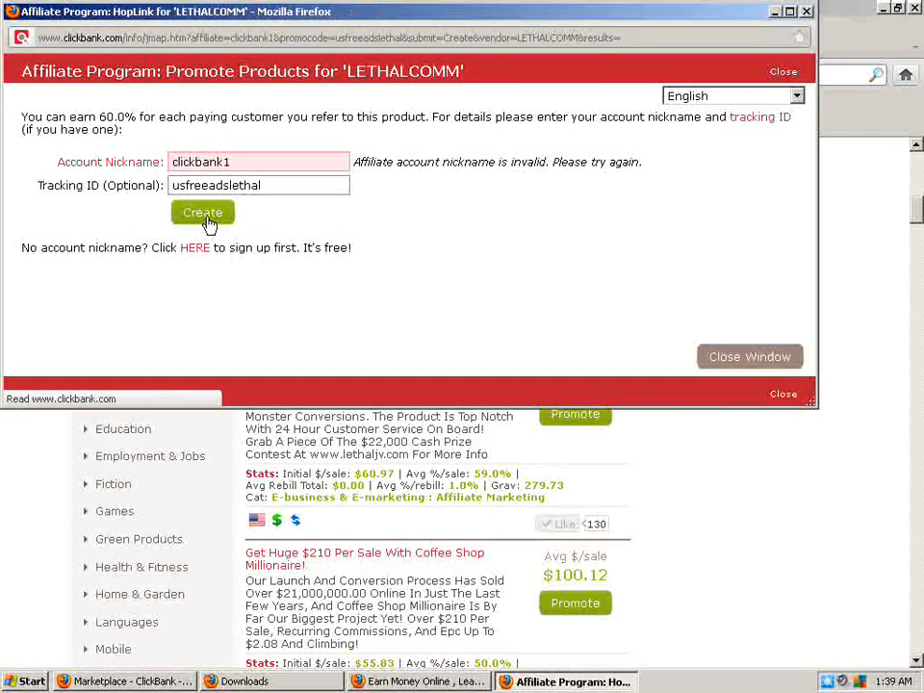
Step: Generate the HopLink ending in tid=USFREEADSLETHAL and copy its address to the clipboard
{"action": "left_click", "coordinate": [202, 212]}
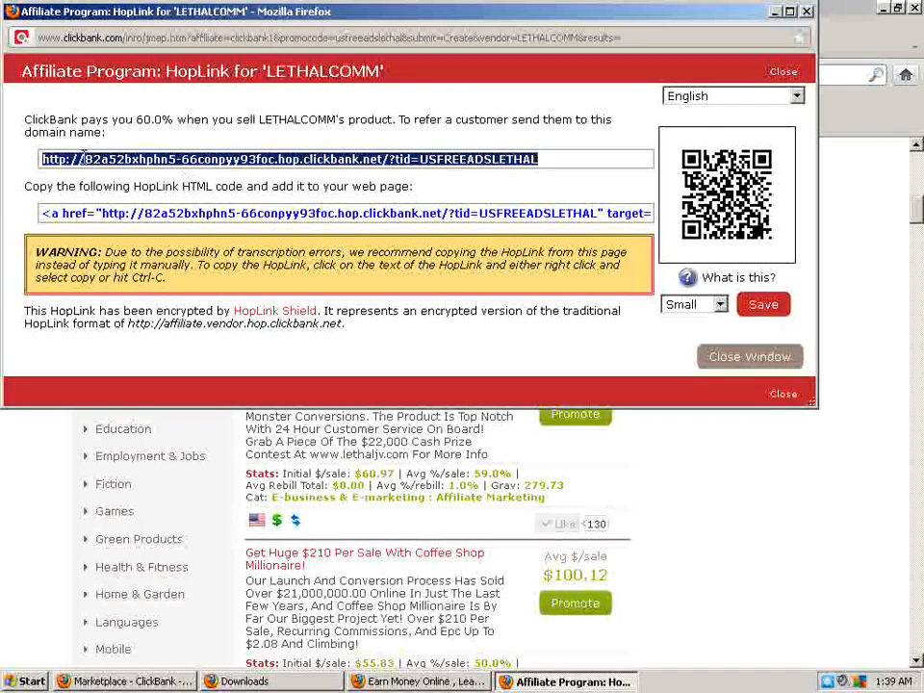
{"action": "right_click", "coordinate": [289, 157]}
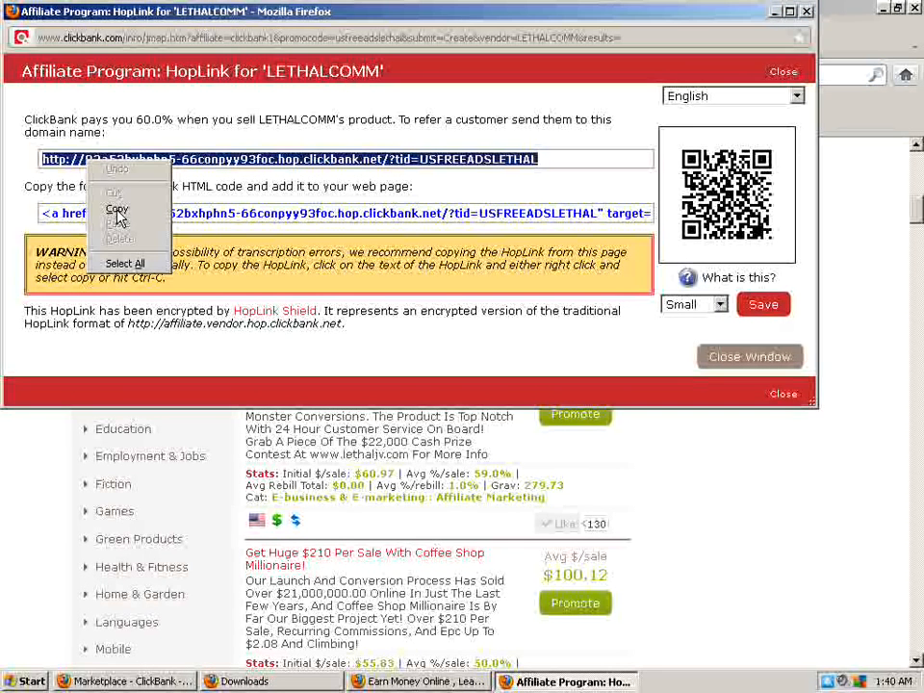
{"action": "left_click", "coordinate": [115, 208]}
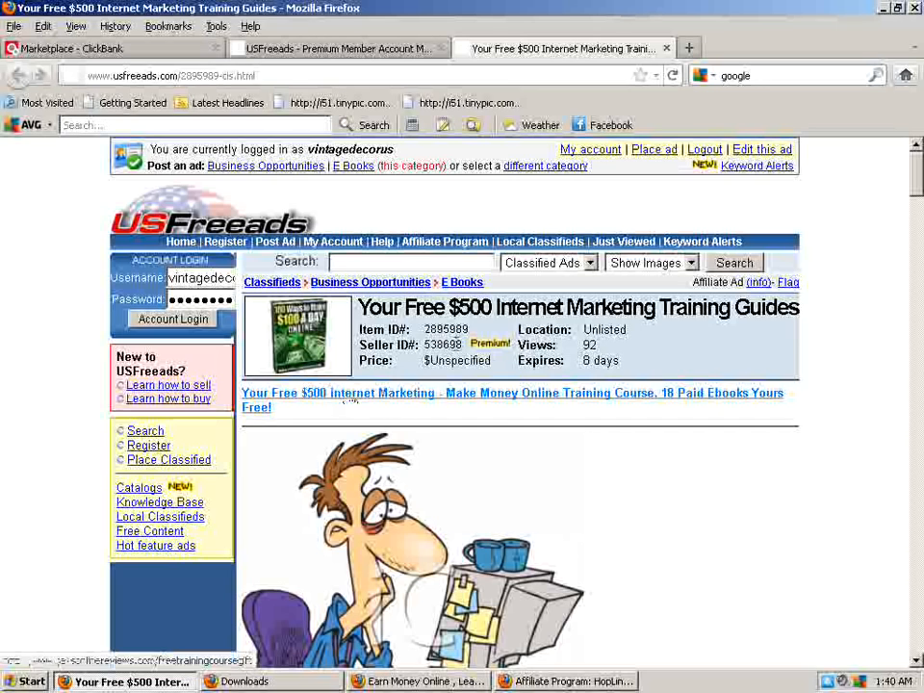
{"action": "mouse_move", "coordinate": [472, 393]}
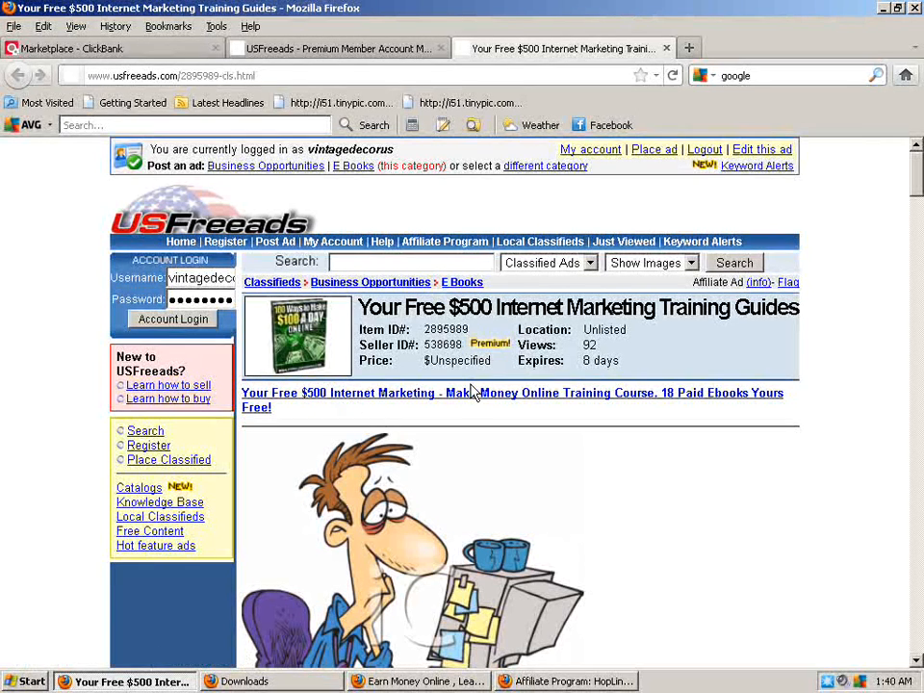
{"action": "mouse_move", "coordinate": [770, 551]}
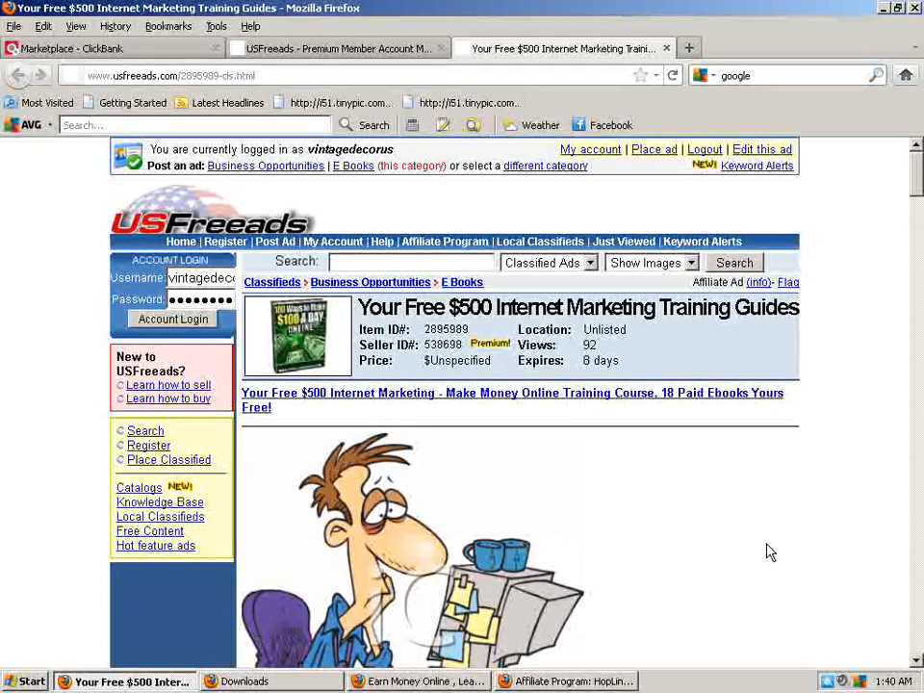
Step: Scroll through the posted ad's two free-ebook links and return to the header details
{"action": "scroll", "scroll_direction": "down", "scroll_amount": 3}
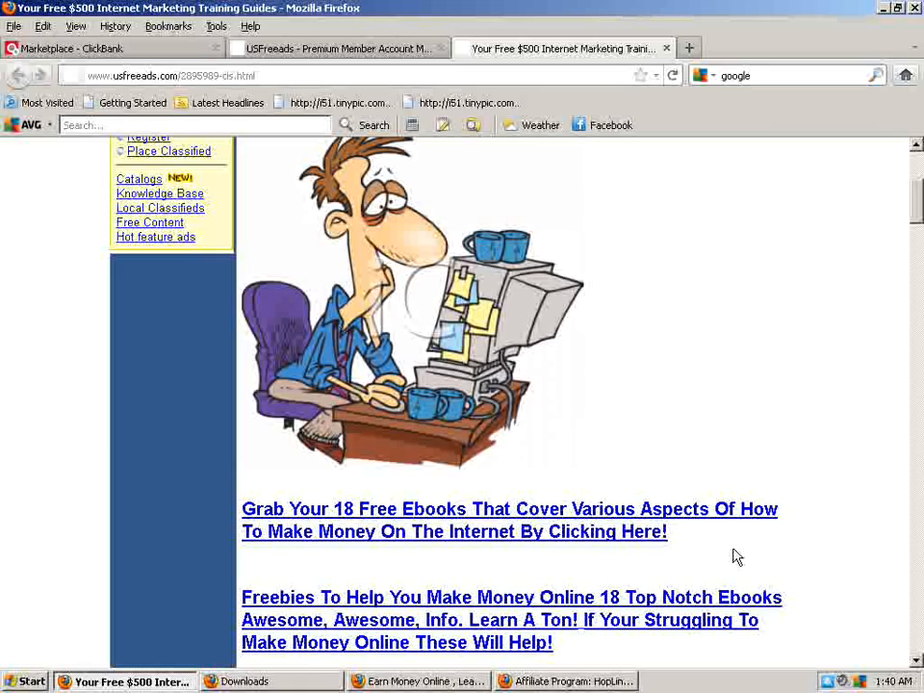
{"action": "scroll", "scroll_direction": "down", "scroll_amount": 3}
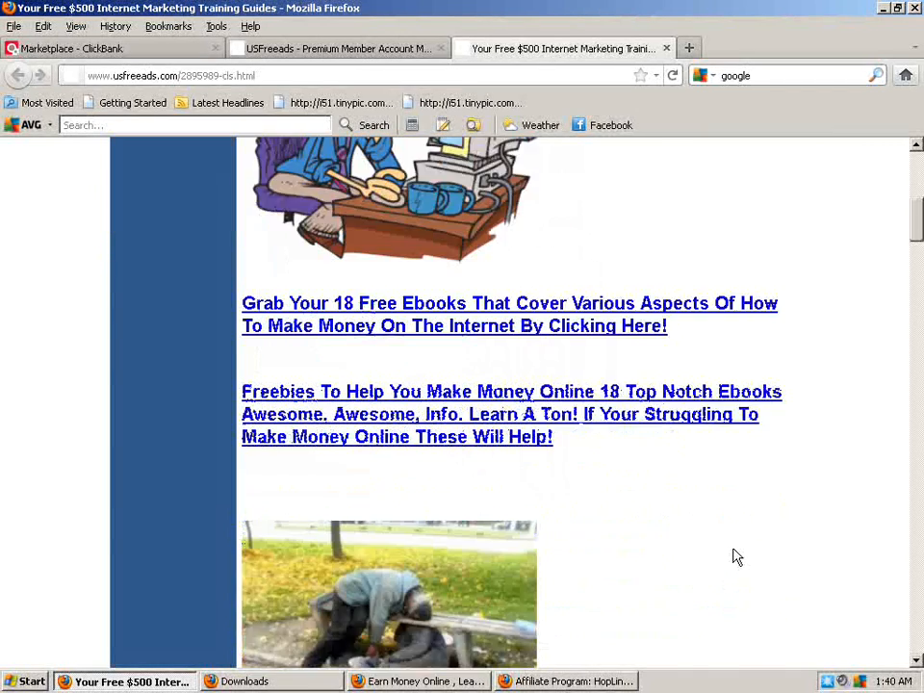
{"action": "scroll", "scroll_direction": "up", "scroll_amount": 3}
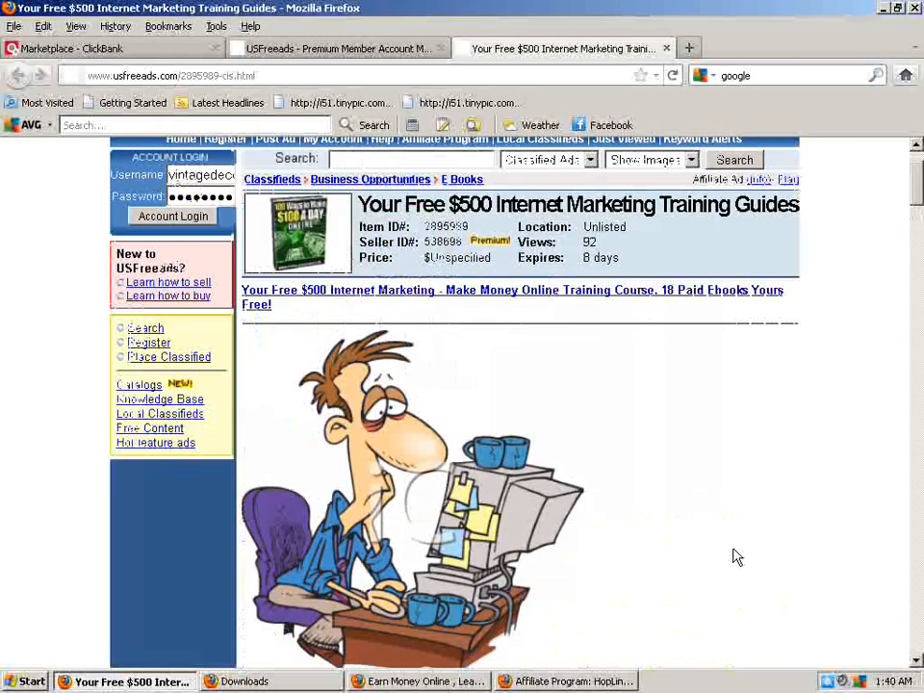
{"action": "scroll", "scroll_direction": "down", "scroll_amount": 3}
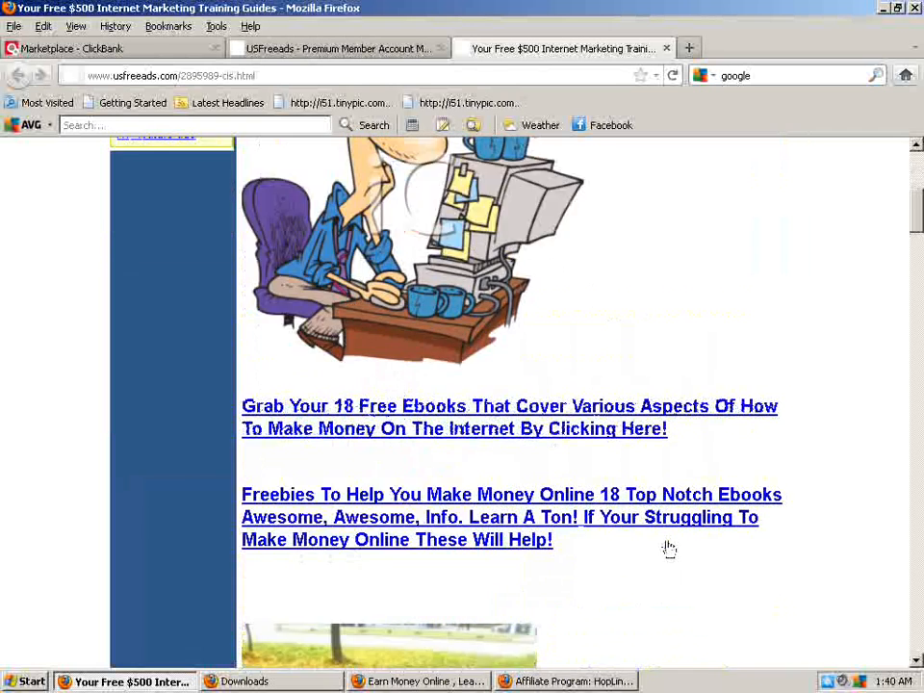
{"action": "mouse_move", "coordinate": [627, 566]}
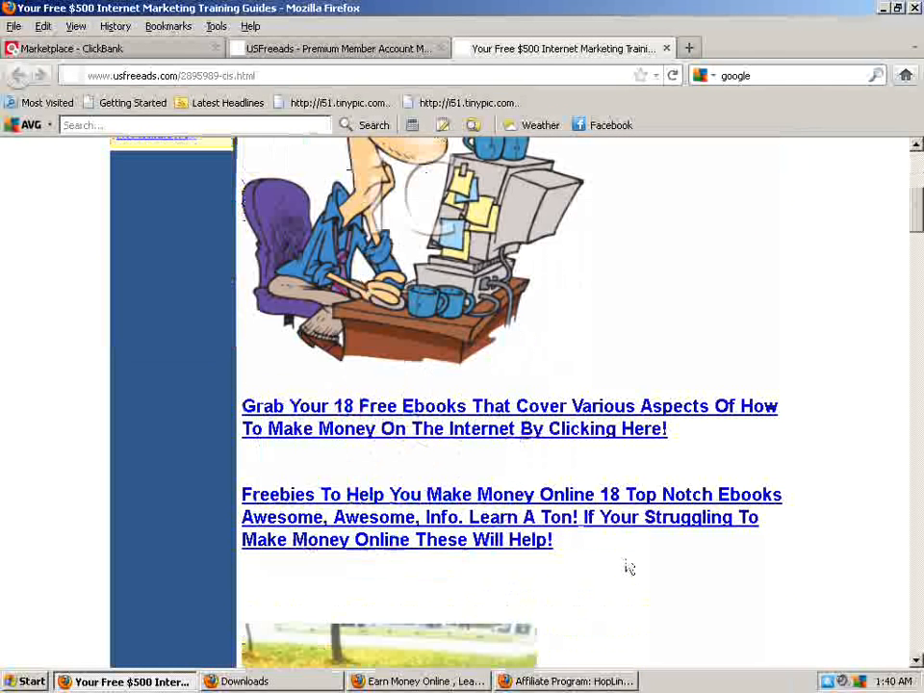
{"action": "mouse_move", "coordinate": [402, 469]}
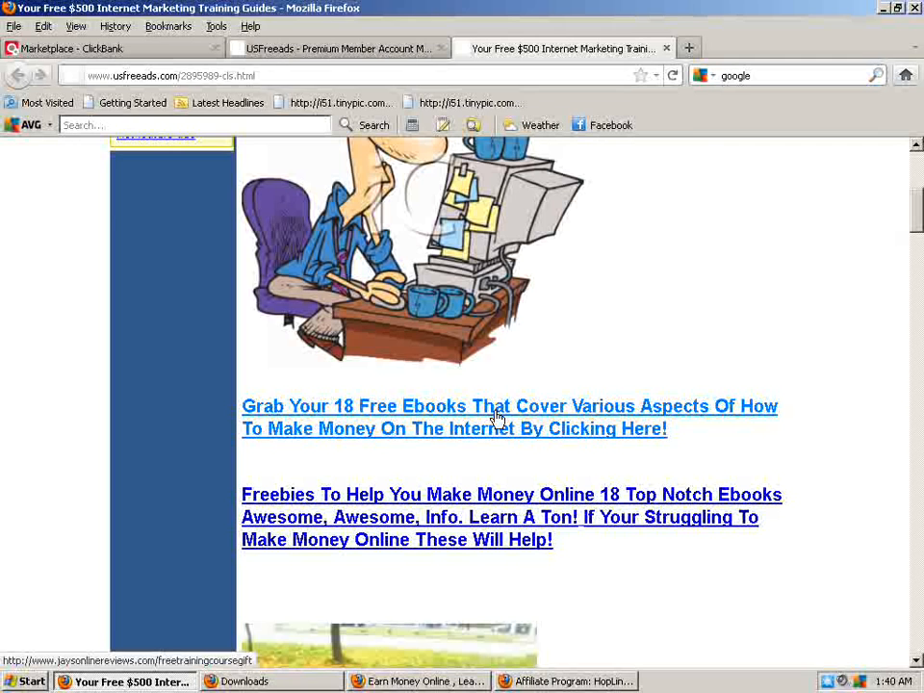
{"action": "mouse_move", "coordinate": [500, 435]}
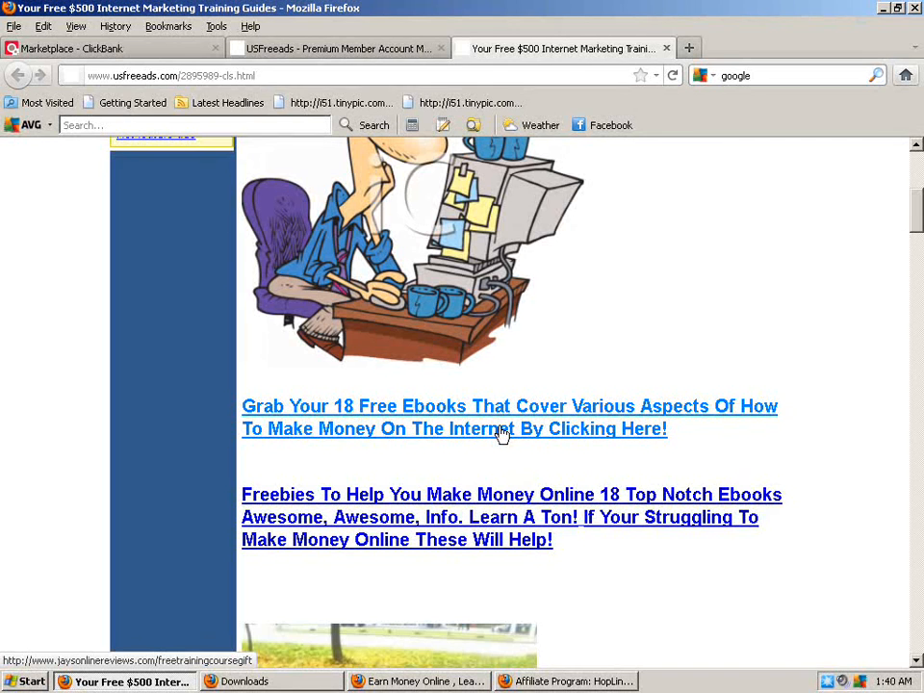
{"action": "mouse_move", "coordinate": [458, 439]}
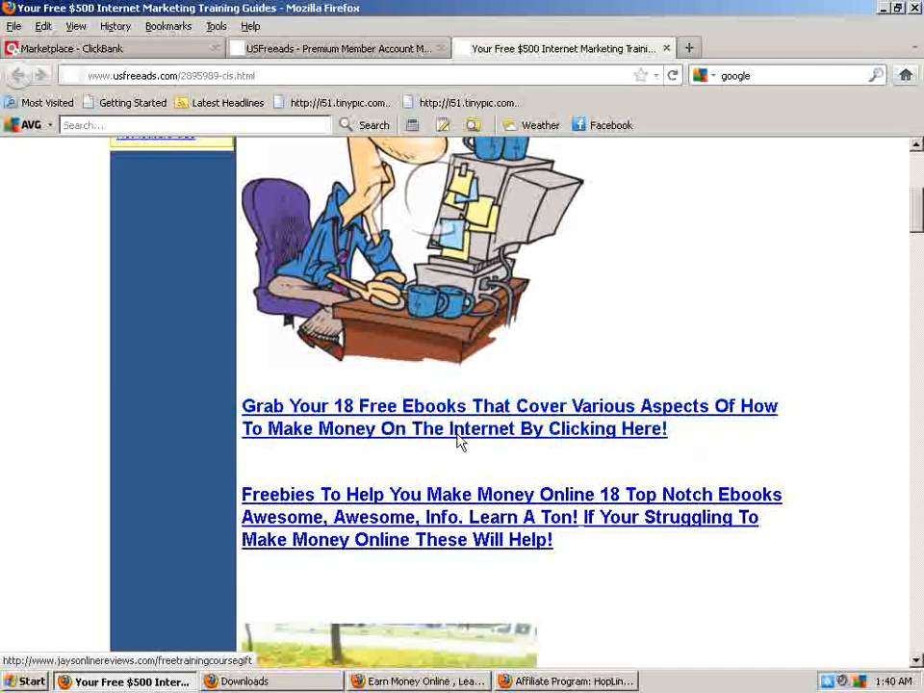
{"action": "scroll", "scroll_direction": "up", "scroll_amount": 3}
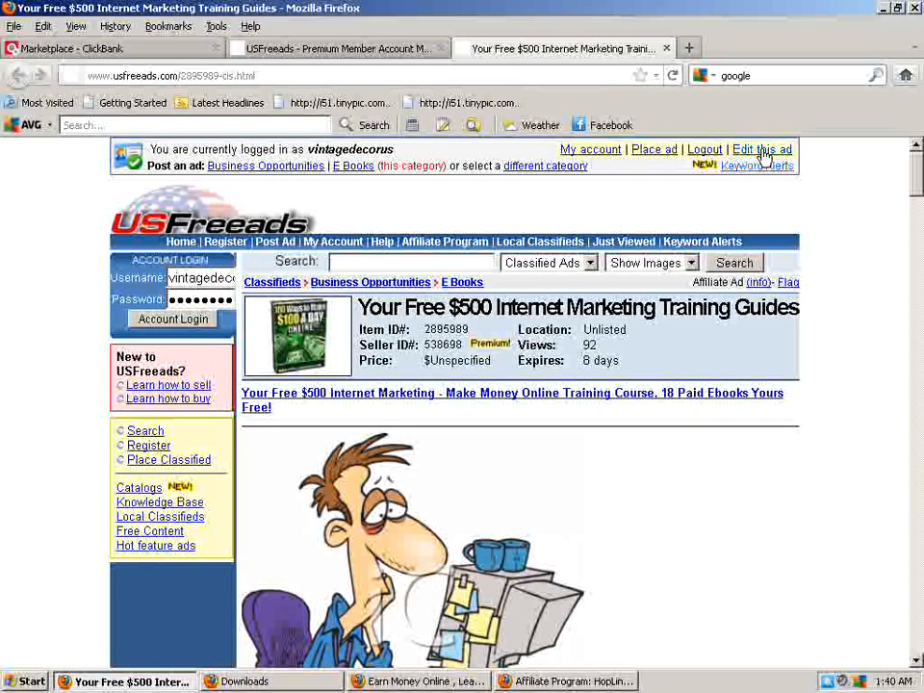
{"action": "left_click", "coordinate": [763, 150]}
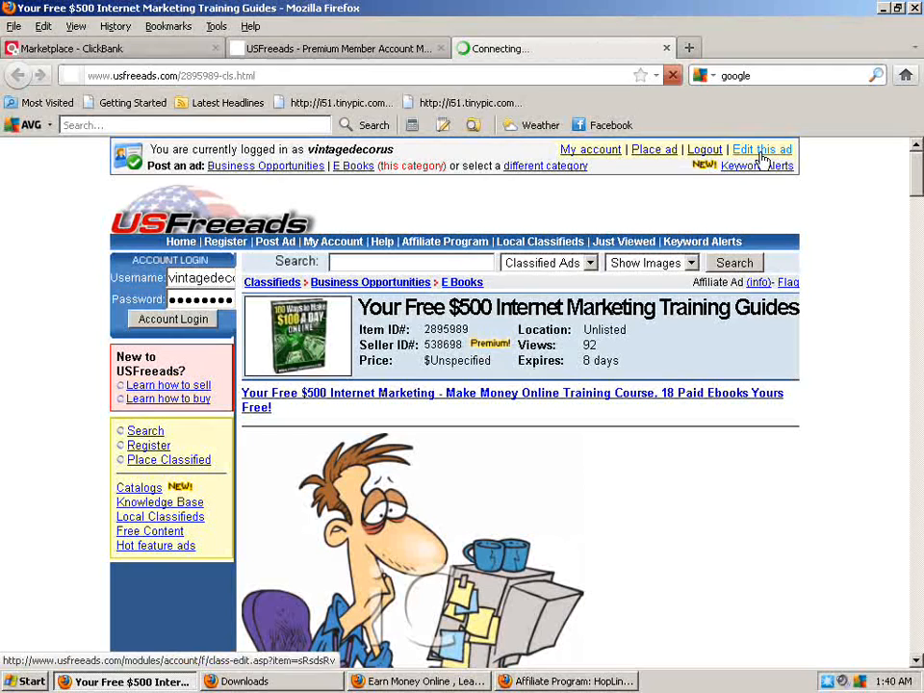
{"action": "left_click", "coordinate": [762, 150]}
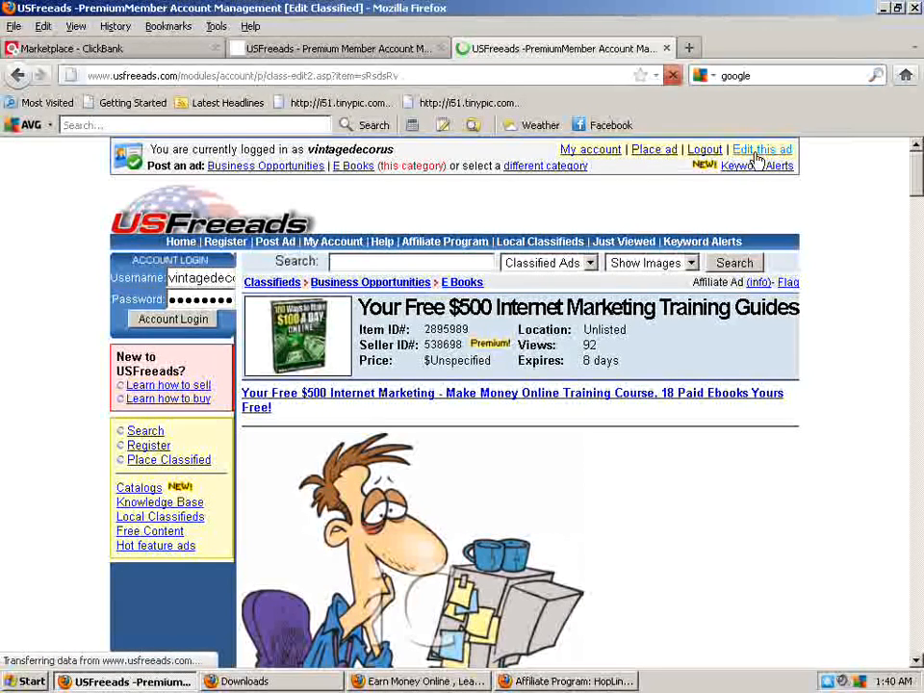
{"action": "left_click", "coordinate": [759, 150]}
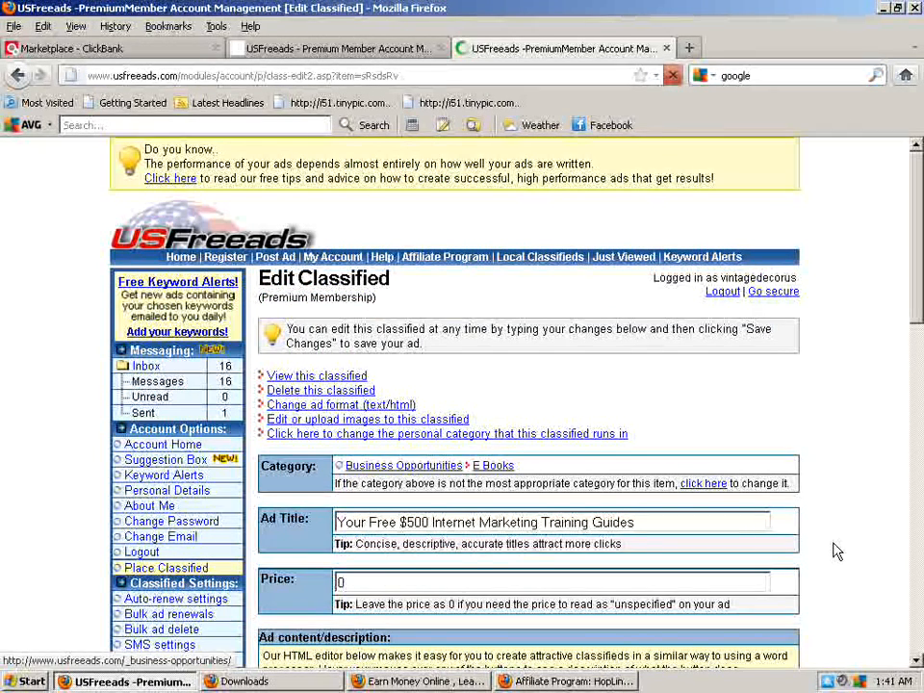
{"action": "scroll", "scroll_direction": "down", "scroll_amount": 3}
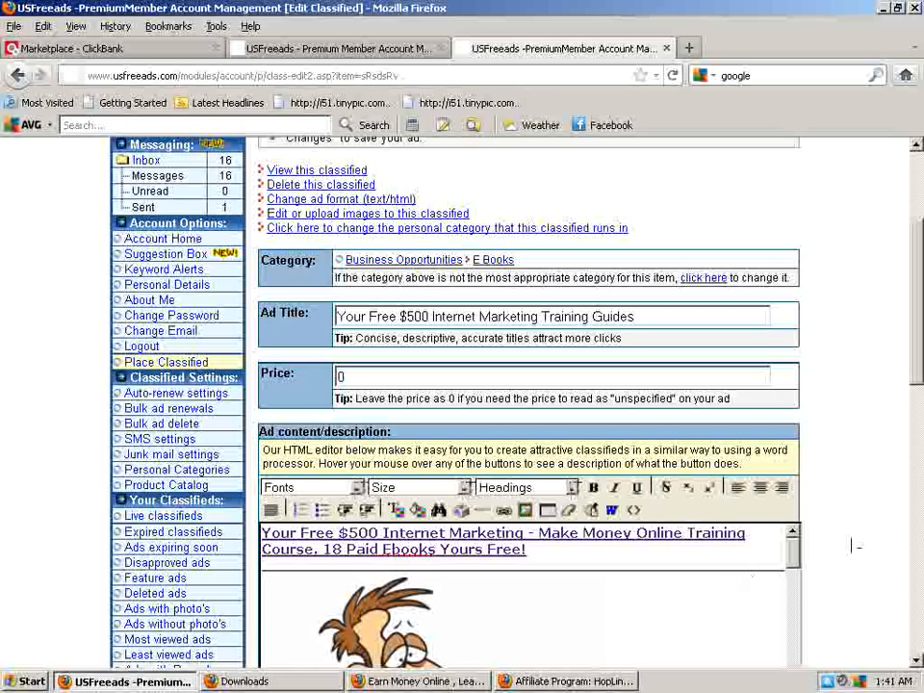
{"action": "scroll", "scroll_direction": "down", "scroll_amount": 3}
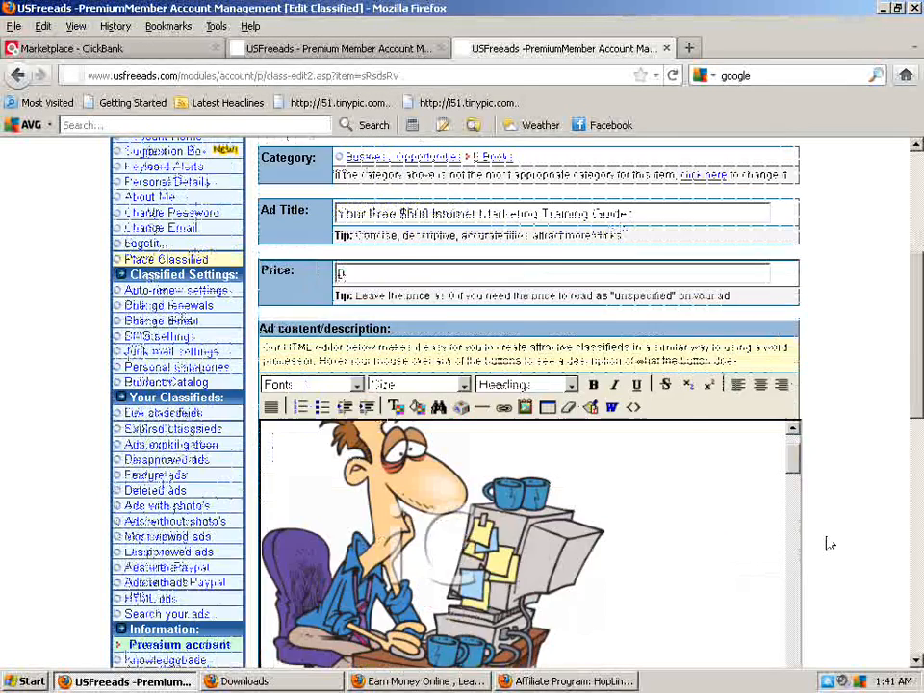
{"action": "scroll", "scroll_direction": "down", "scroll_amount": 3}
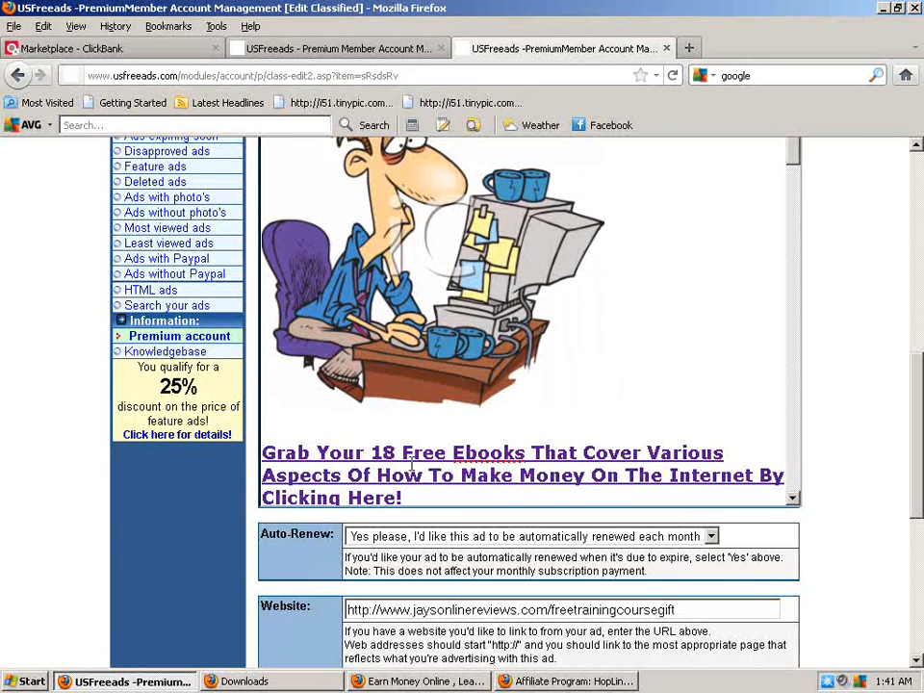
{"action": "scroll", "scroll_direction": "down", "scroll_amount": 3}
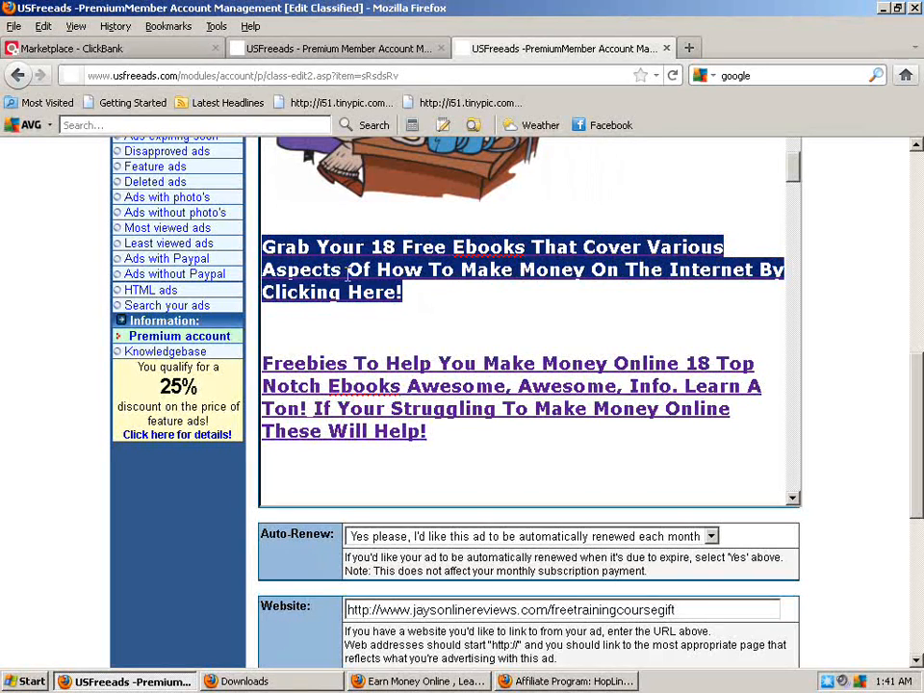
{"action": "scroll", "scroll_direction": "up", "scroll_amount": 3}
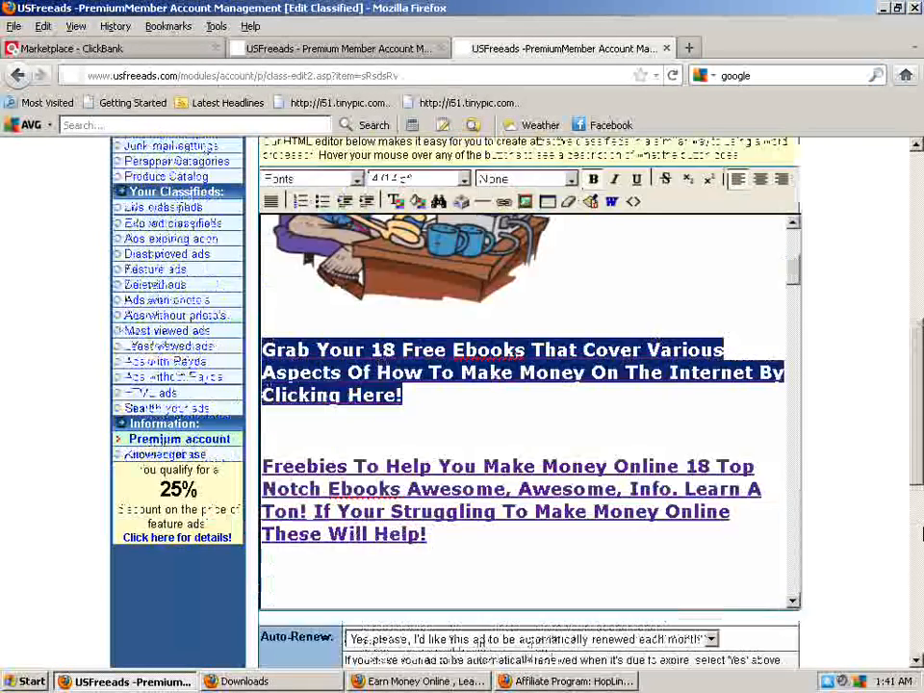
{"action": "scroll", "scroll_direction": "up", "scroll_amount": 3}
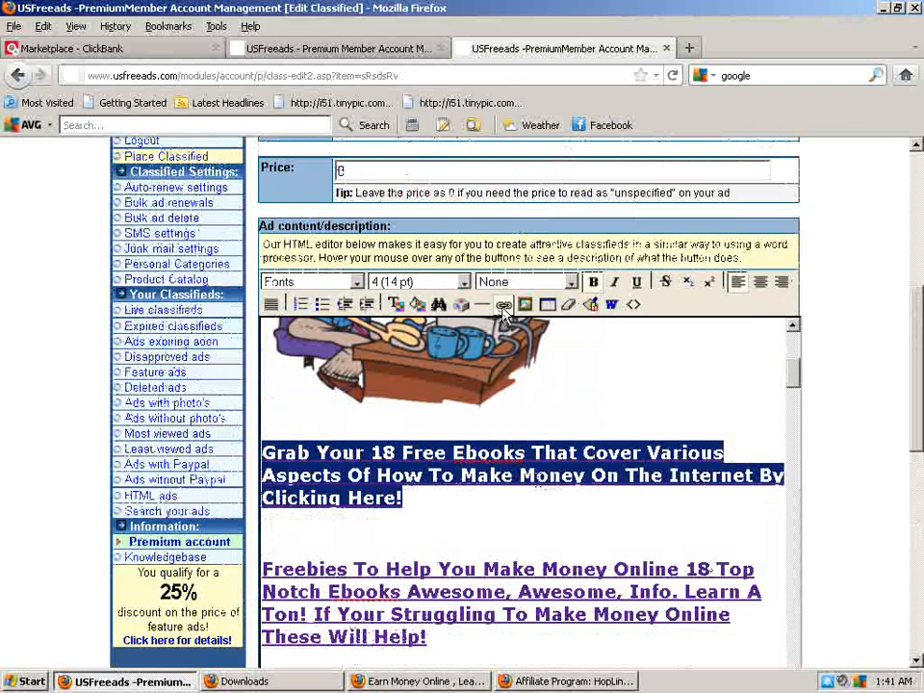
{"action": "mouse_move", "coordinate": [504, 304]}
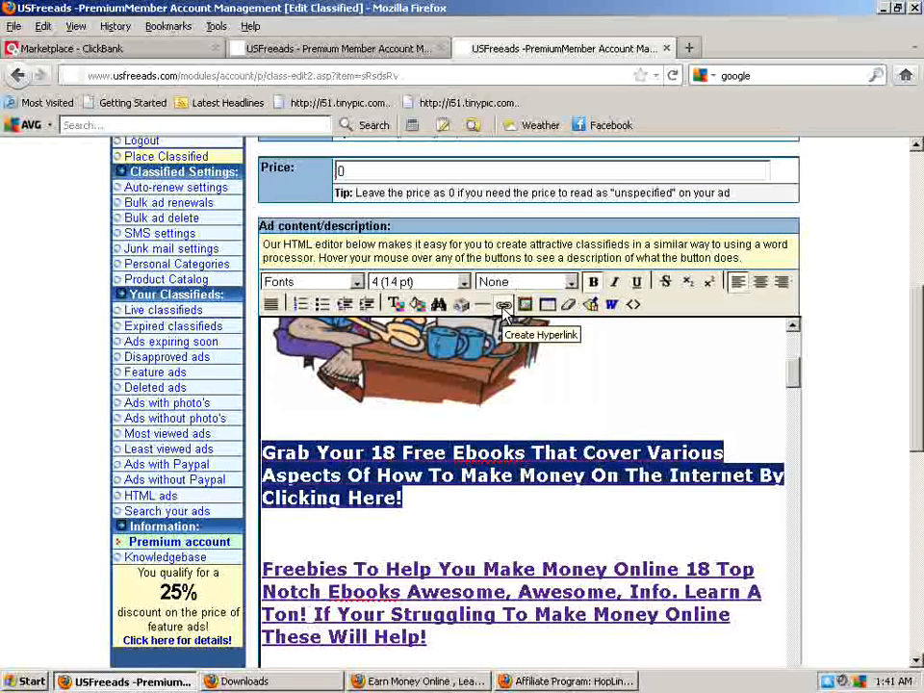
{"action": "mouse_move", "coordinate": [503, 304]}
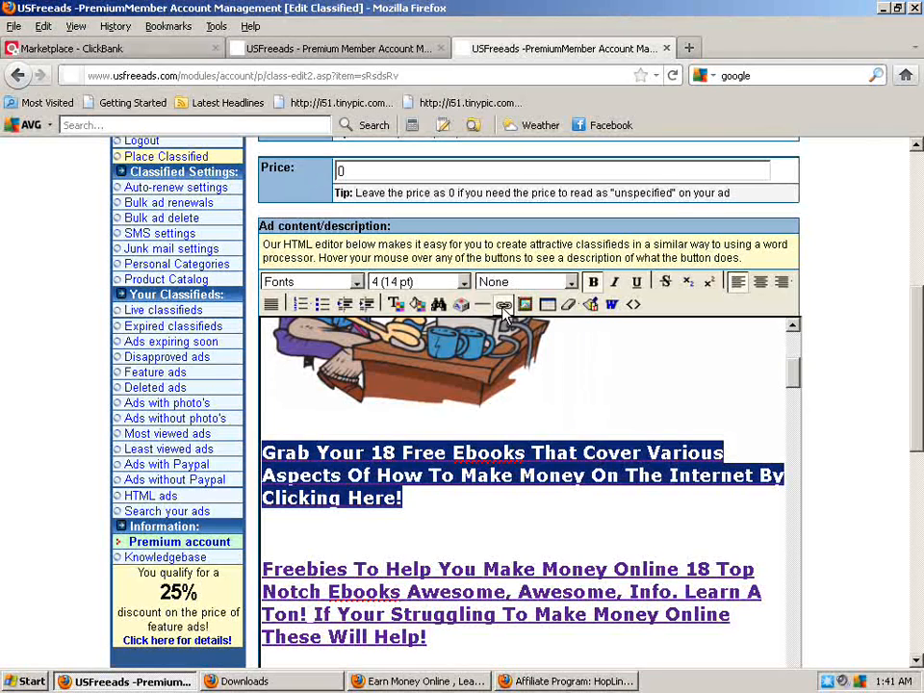
Step: Link the 'Grab Your 18 Free Ebooks' headline to the pasted ClickBank HopLink with tracking ID
{"action": "left_click", "coordinate": [502, 304]}
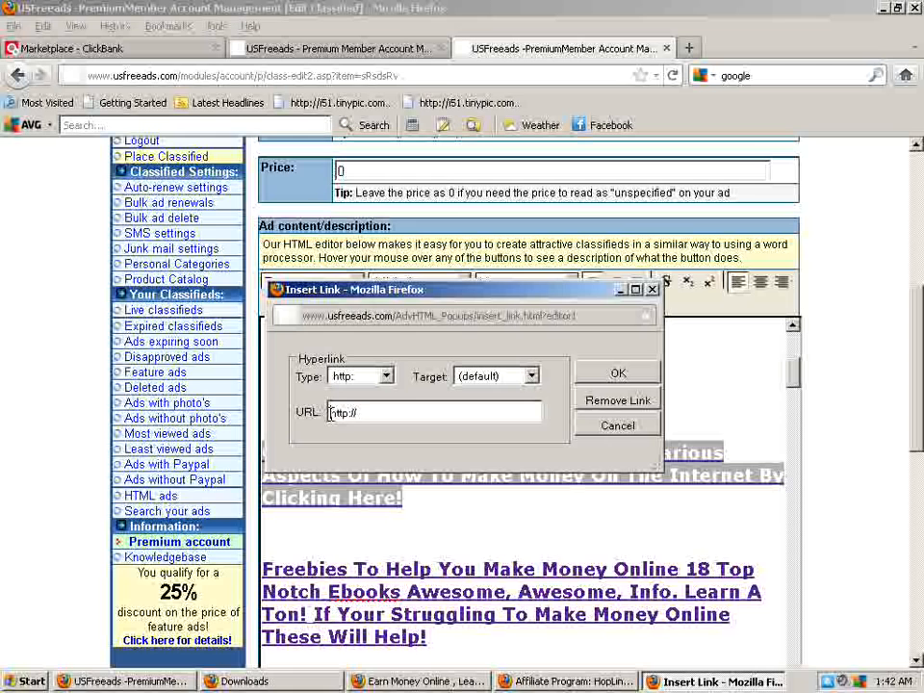
{"action": "triple_click", "coordinate": [433, 412]}
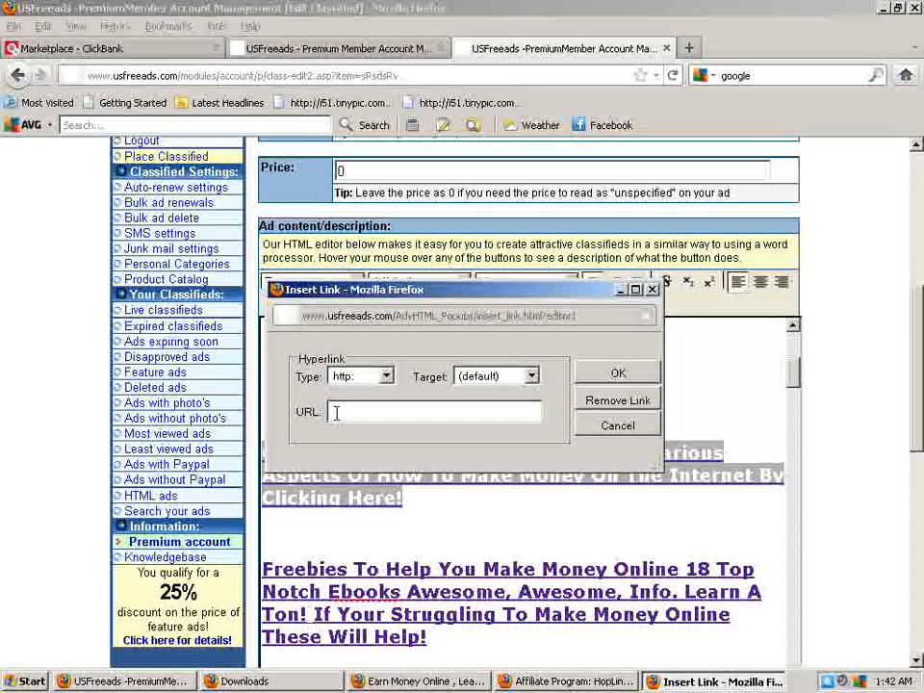
{"action": "right_click", "coordinate": [433, 411]}
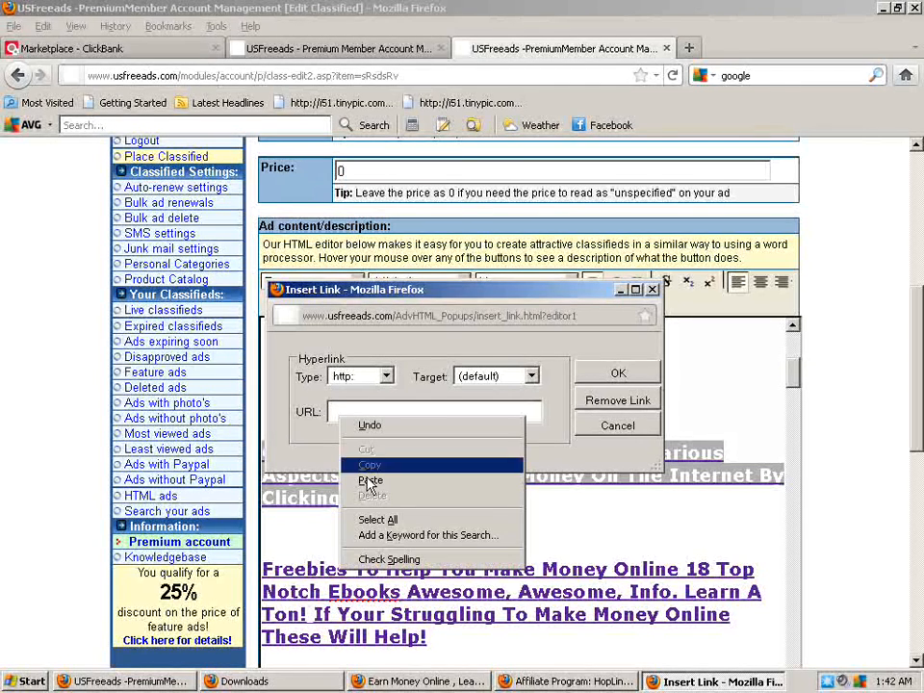
{"action": "left_click", "coordinate": [369, 481]}
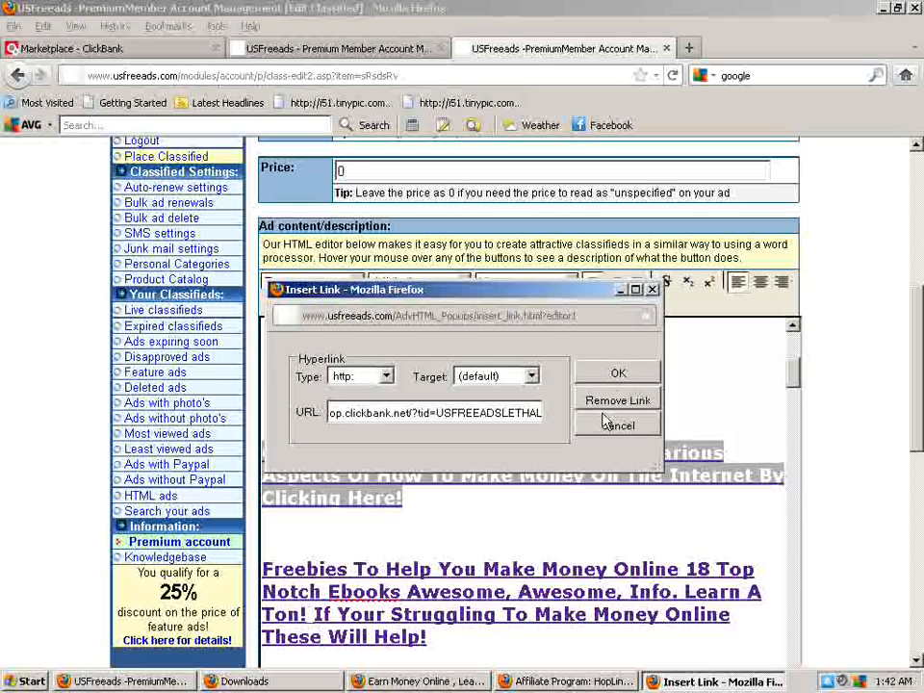
{"action": "left_click", "coordinate": [618, 373]}
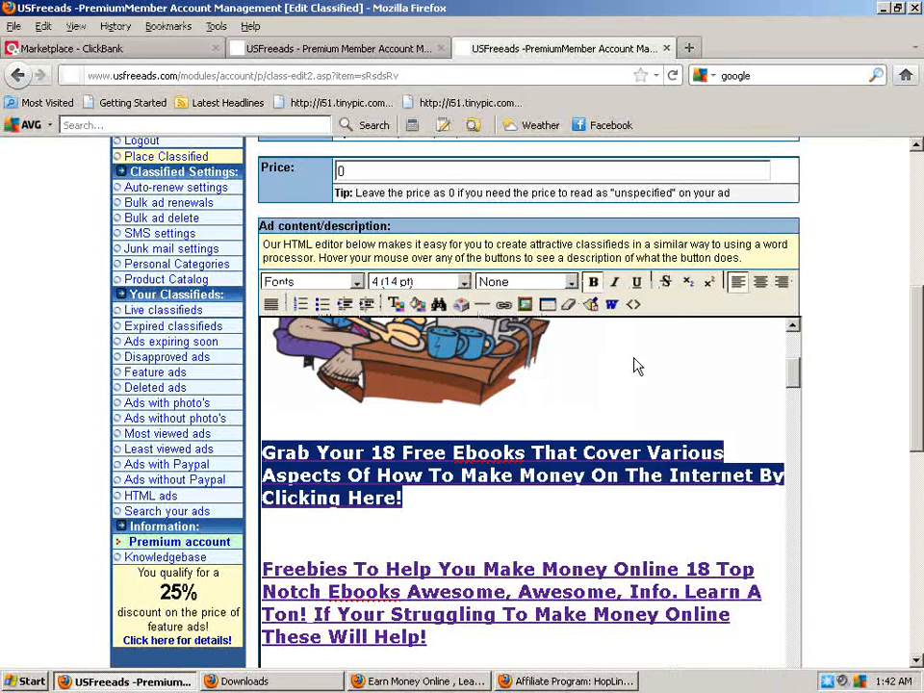
Step: Add the sentence 'Click here for your 18 free training guide! teach you all about net marketing.' to the ad body and select it
{"action": "left_click", "coordinate": [549, 476]}
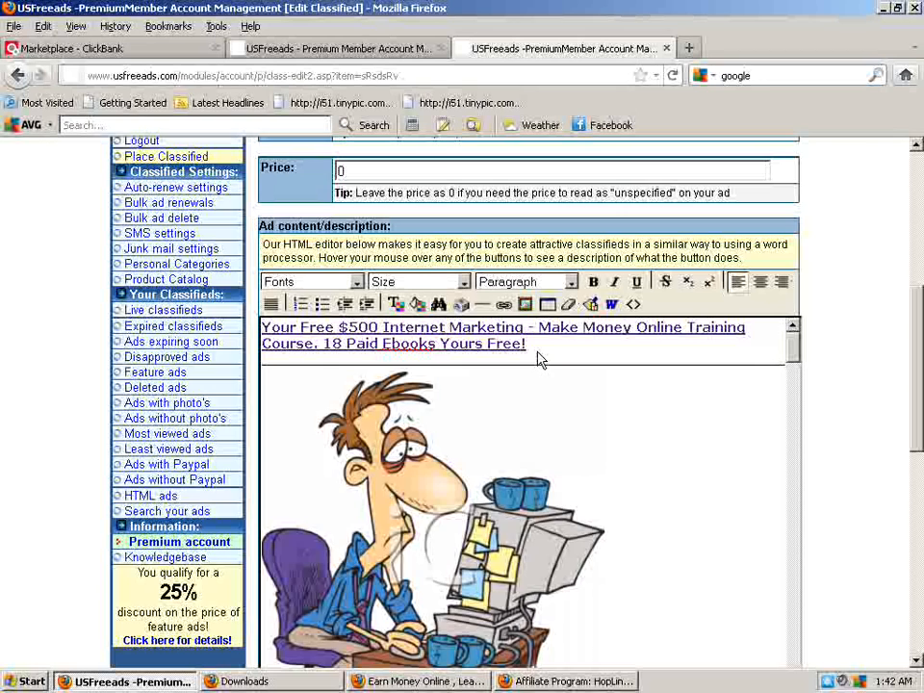
{"action": "scroll", "scroll_direction": "down", "scroll_amount": 3}
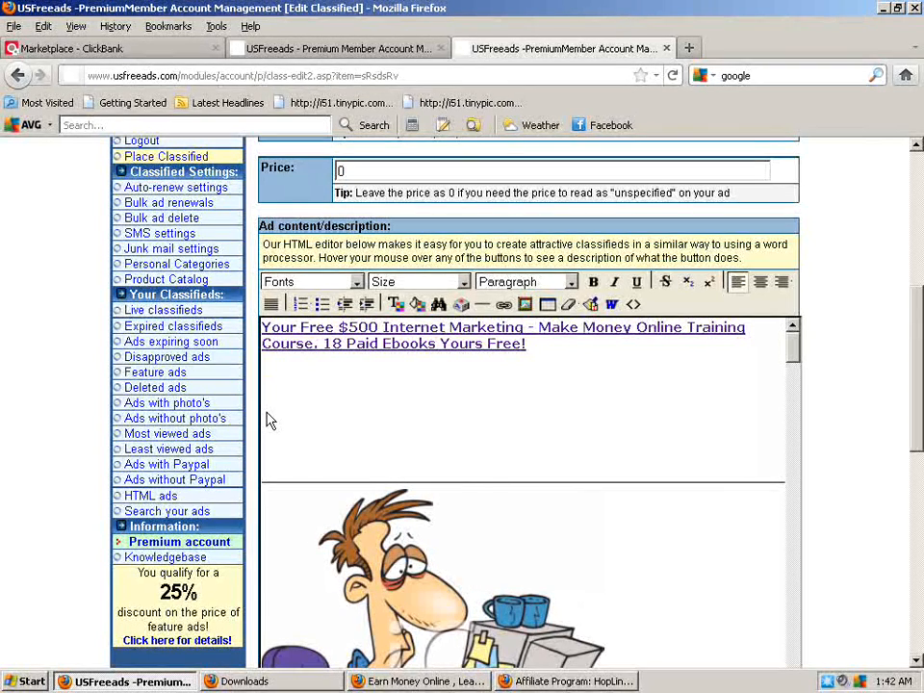
{"action": "type", "text": "Click"}
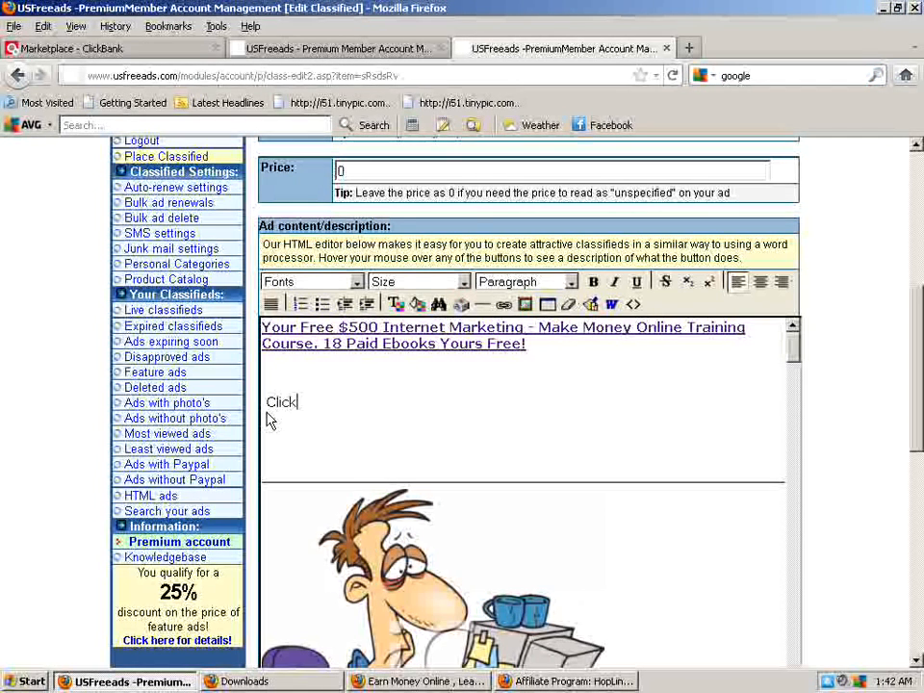
{"action": "type", "text": "here for yo"}
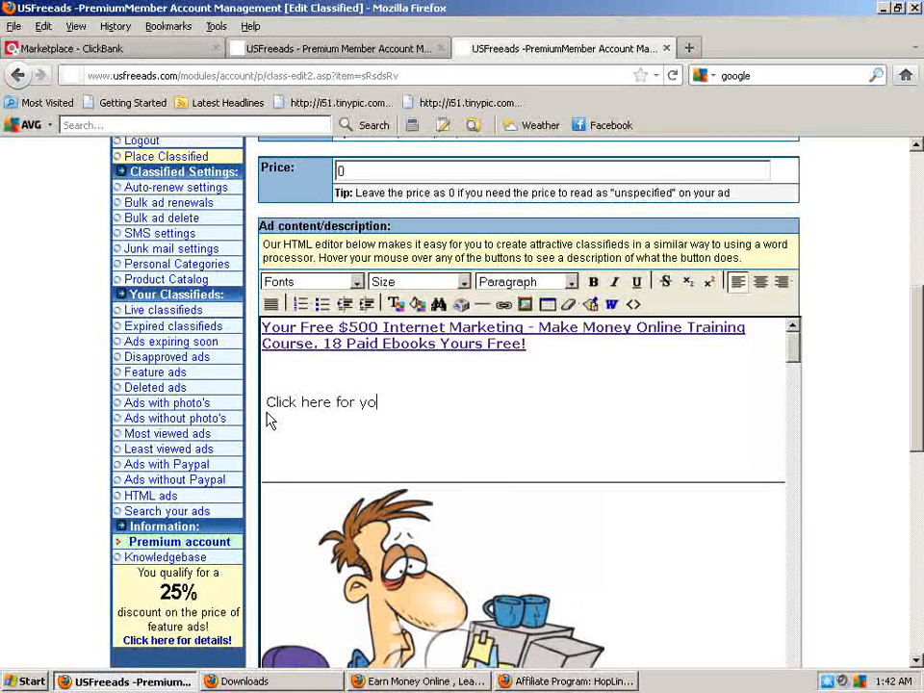
{"action": "type", "text": "ur 18"}
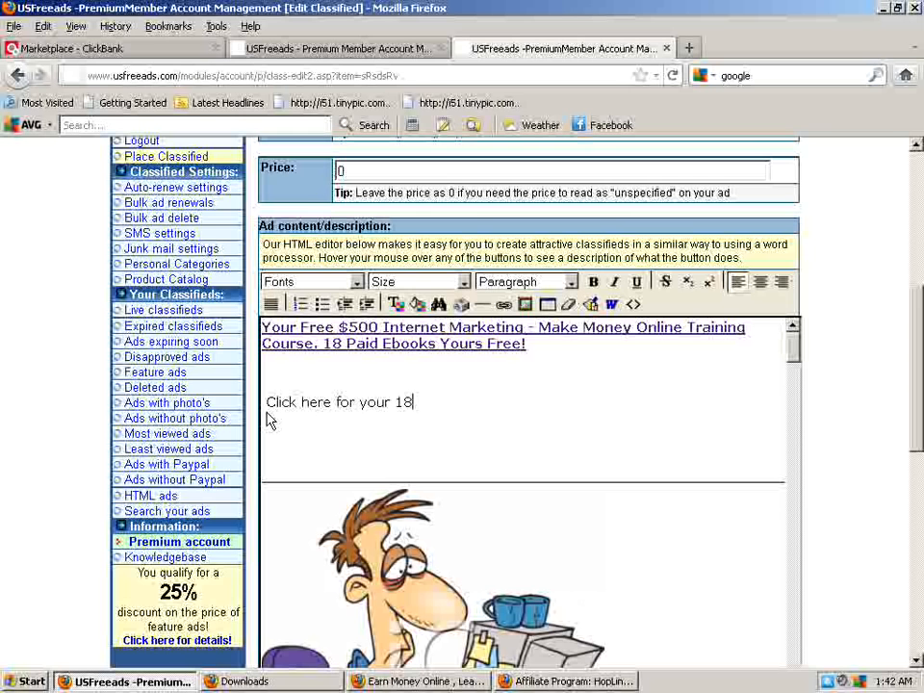
{"action": "type", "text": "free"}
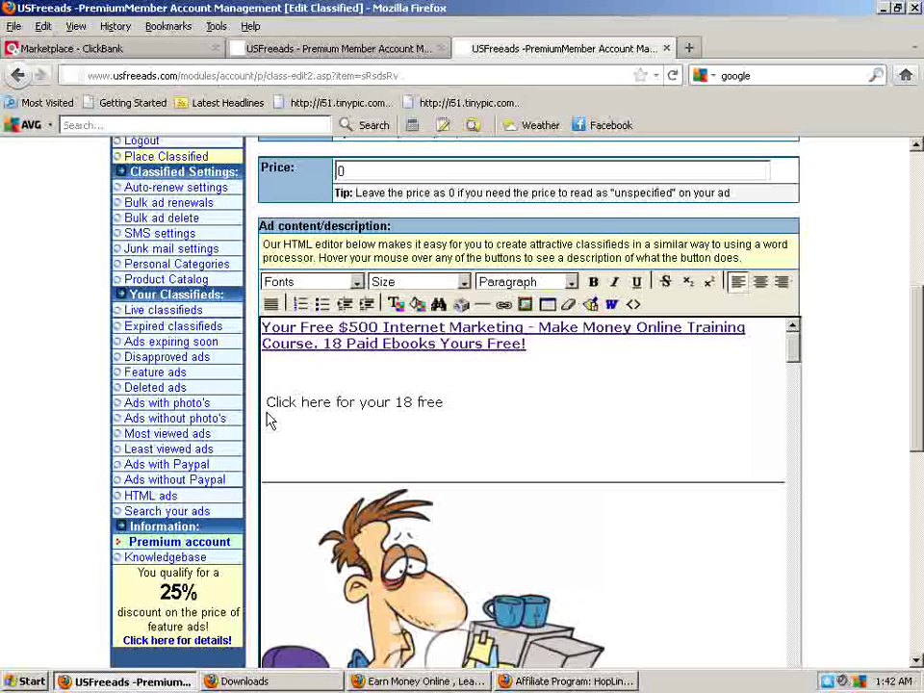
{"action": "type", "text": "training"}
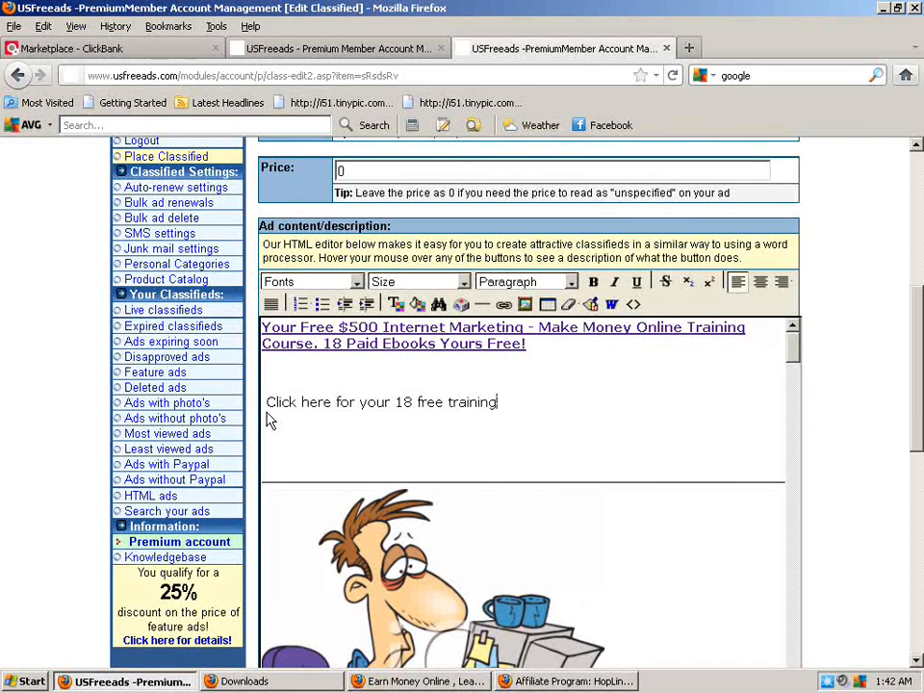
{"action": "type", "text": "guide!"}
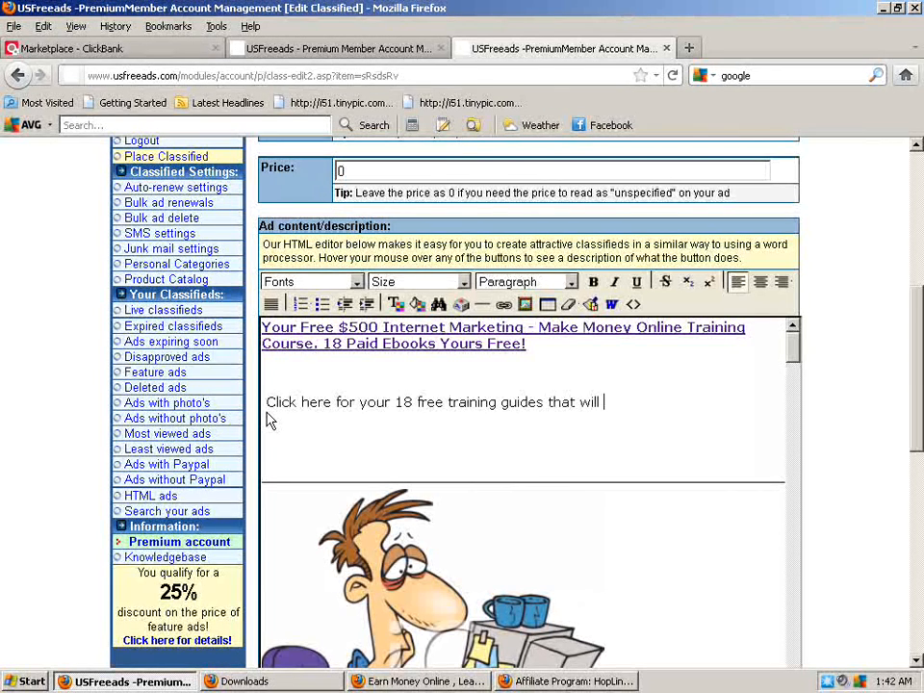
{"action": "type", "text": "teach y"}
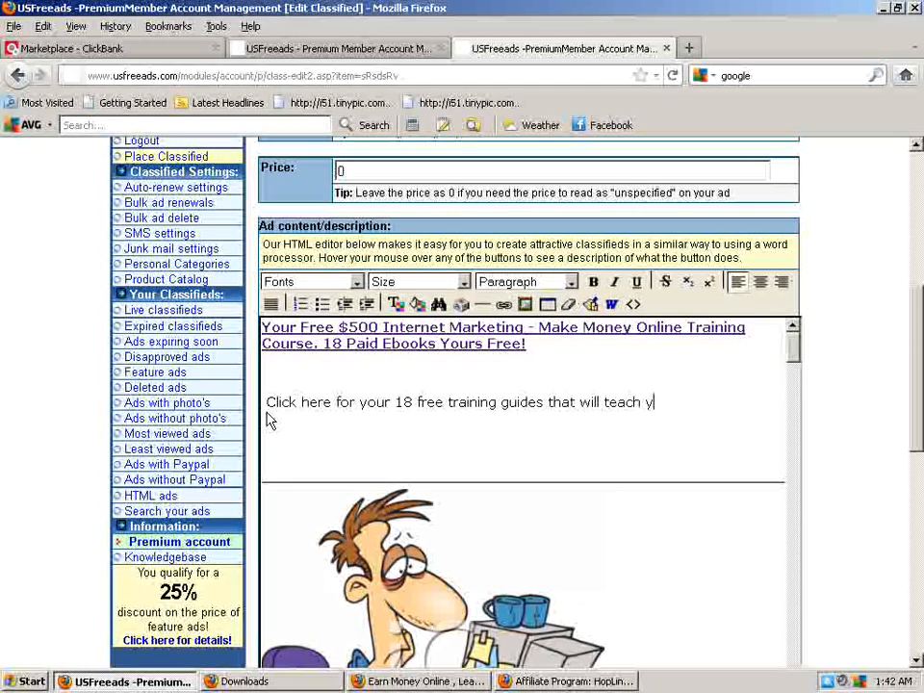
{"action": "type", "text": "ou all about inter"}
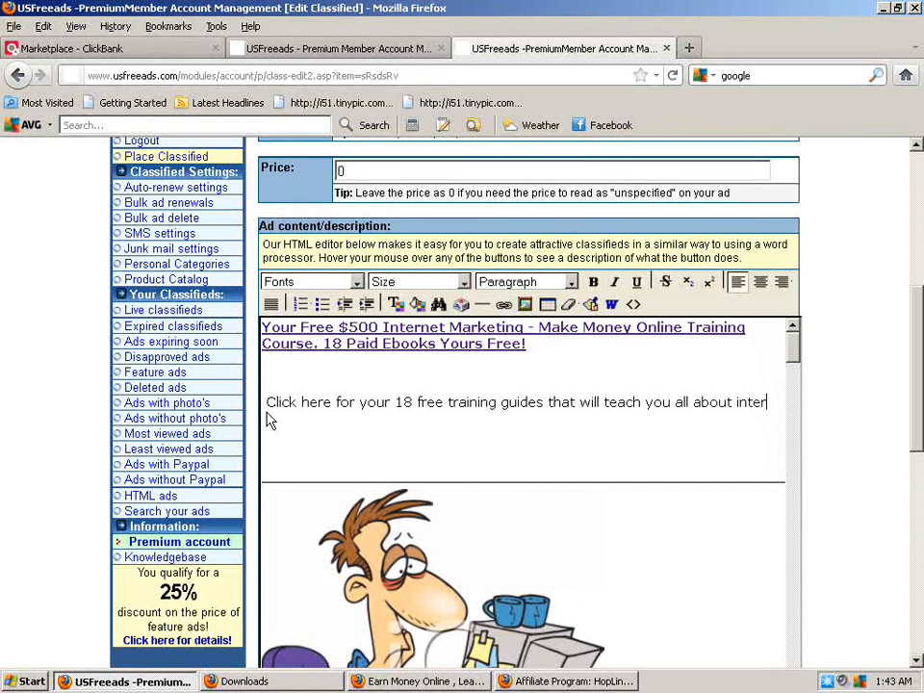
{"action": "type", "text": "net mail -"}
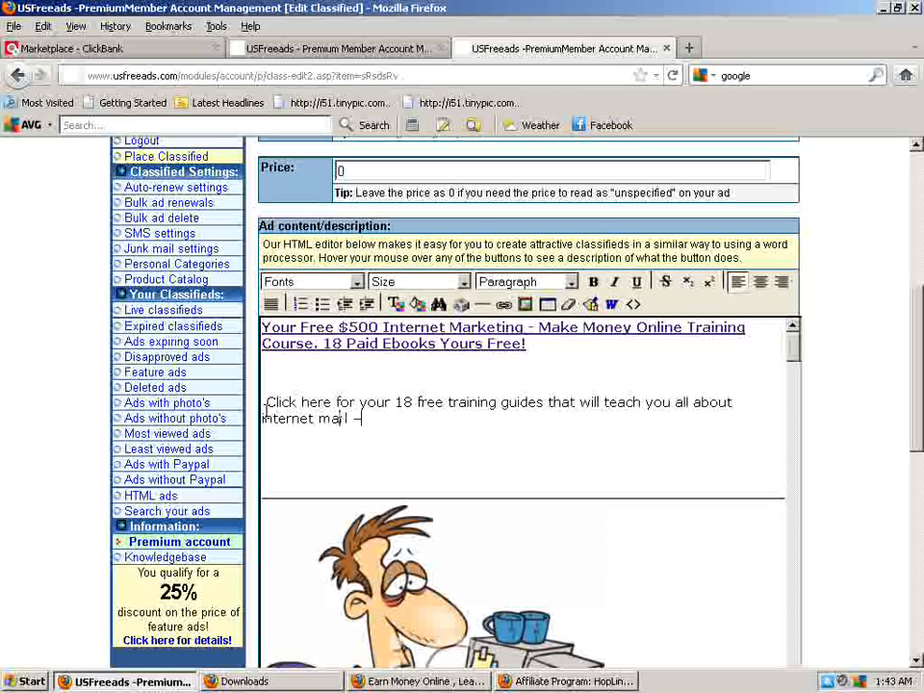
{"action": "type", "text": "rketing."}
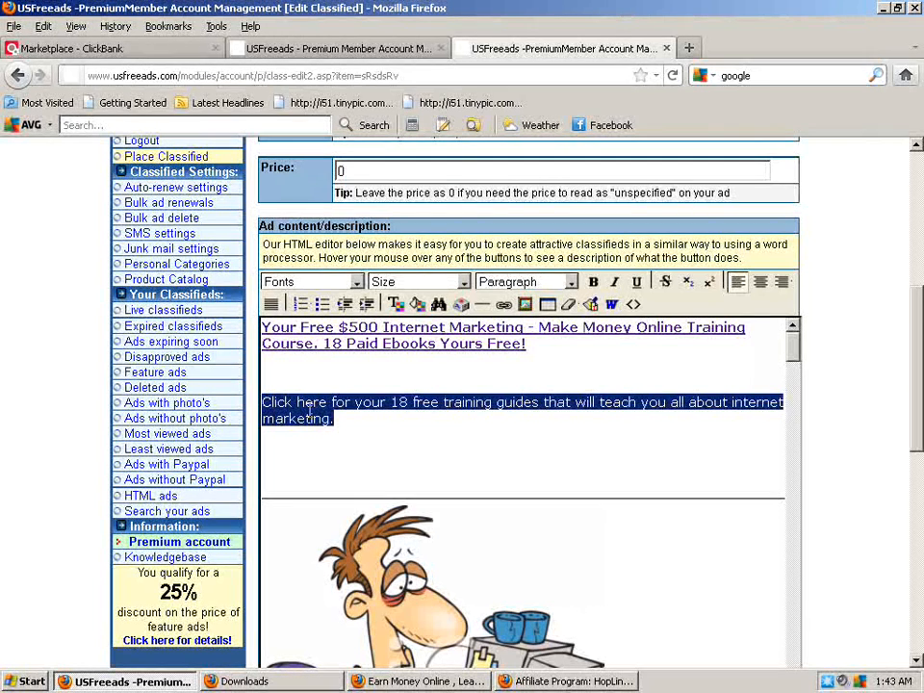
{"action": "right_click", "coordinate": [308, 395]}
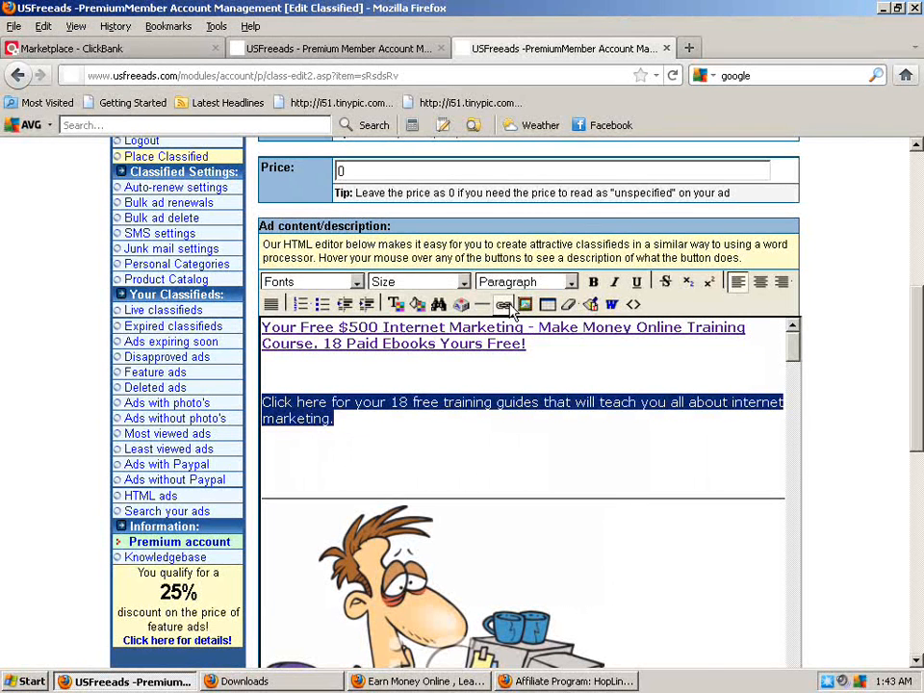
{"action": "left_click", "coordinate": [504, 304]}
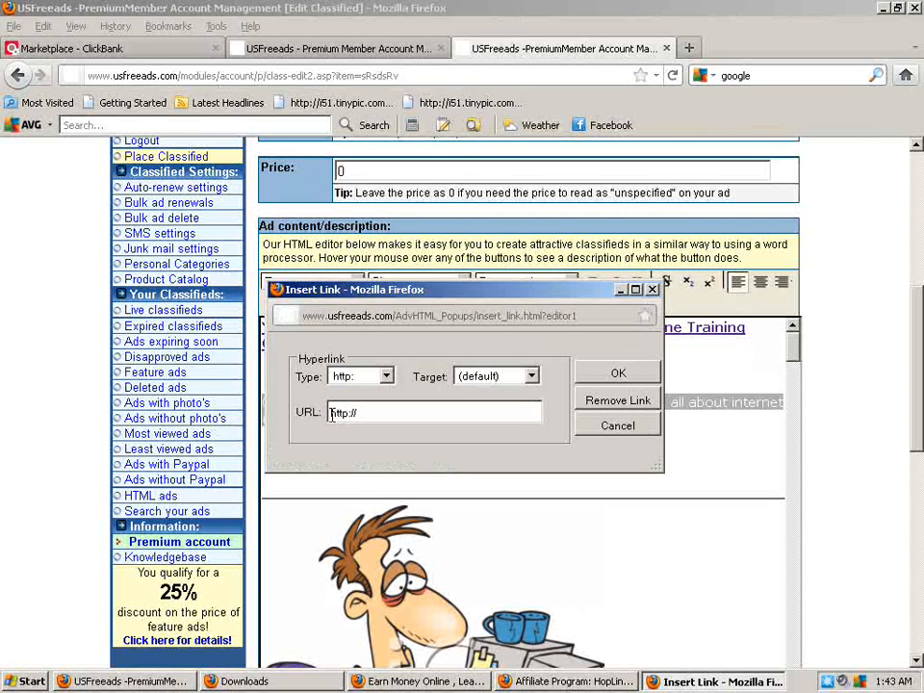
{"action": "triple_click", "coordinate": [433, 412]}
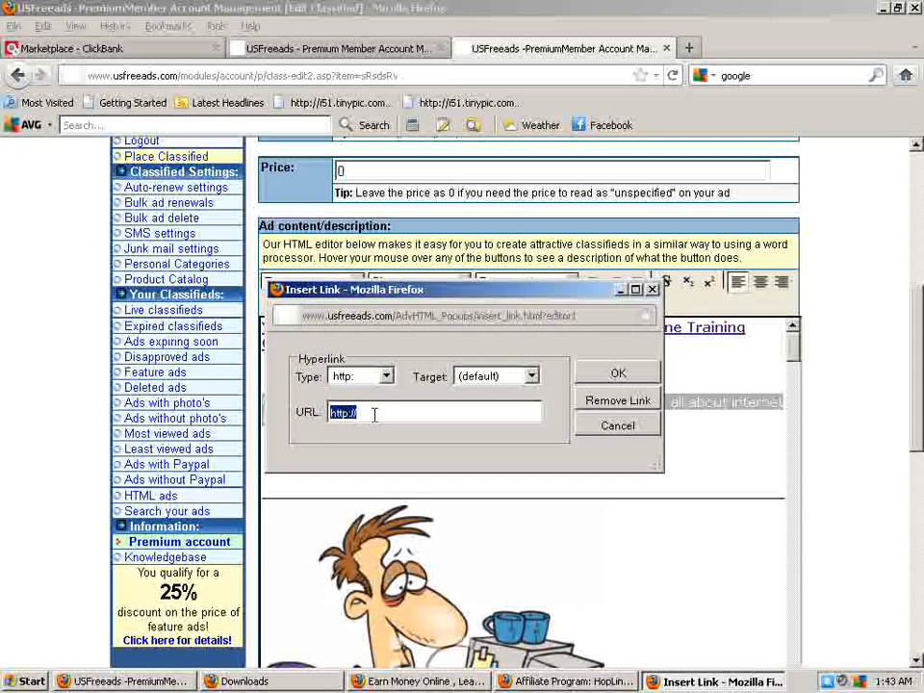
{"action": "key", "text": "Delete"}
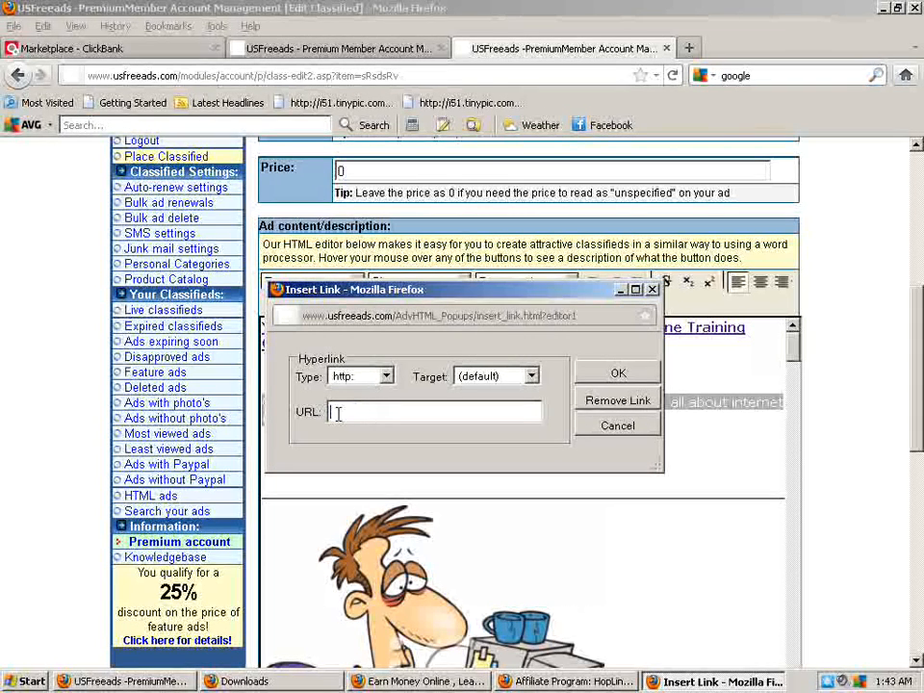
{"action": "right_click", "coordinate": [435, 412]}
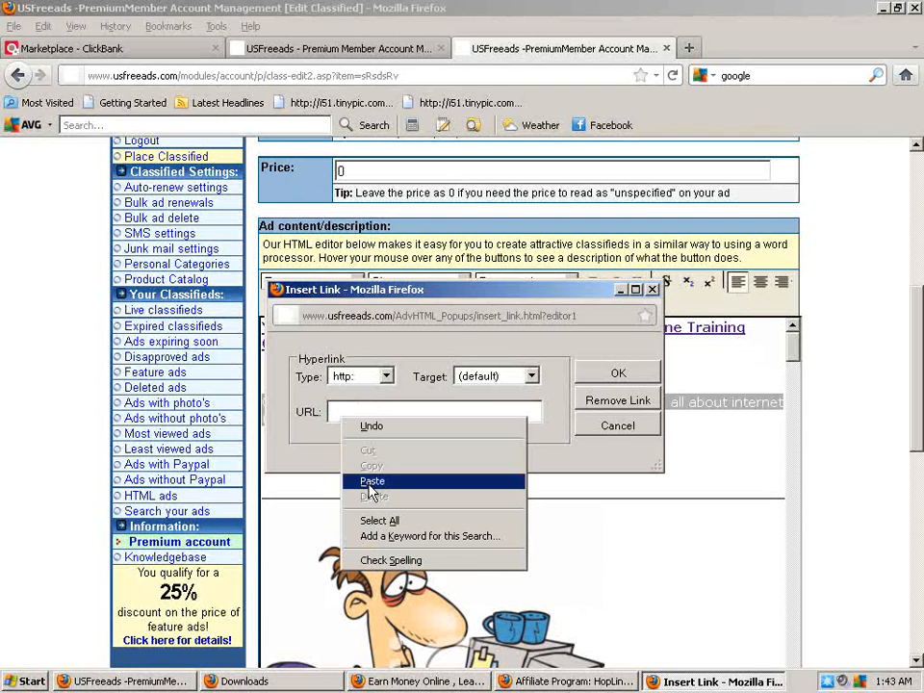
{"action": "left_click", "coordinate": [371, 482]}
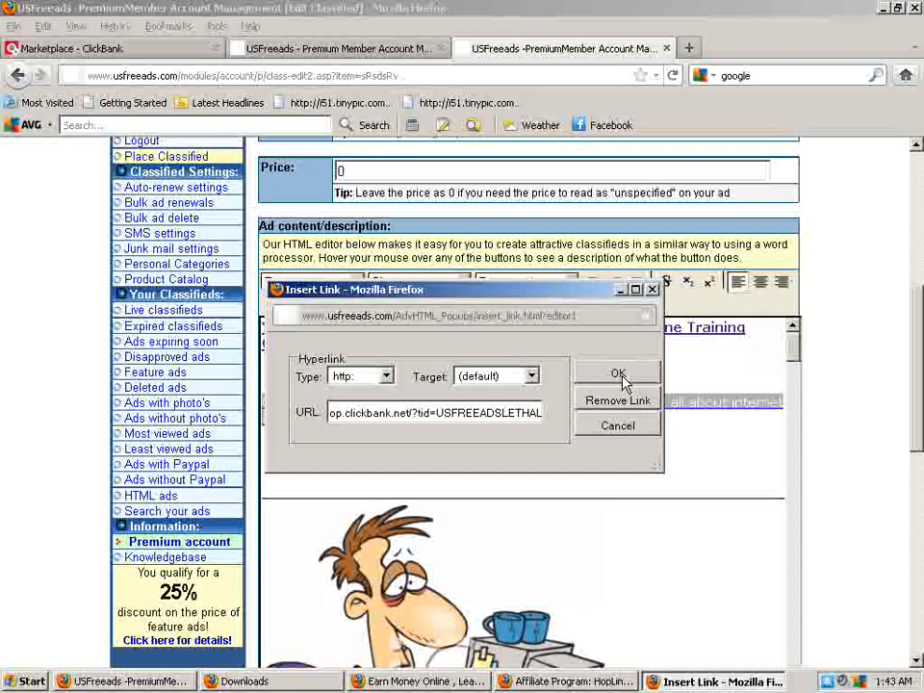
{"action": "left_click", "coordinate": [618, 374]}
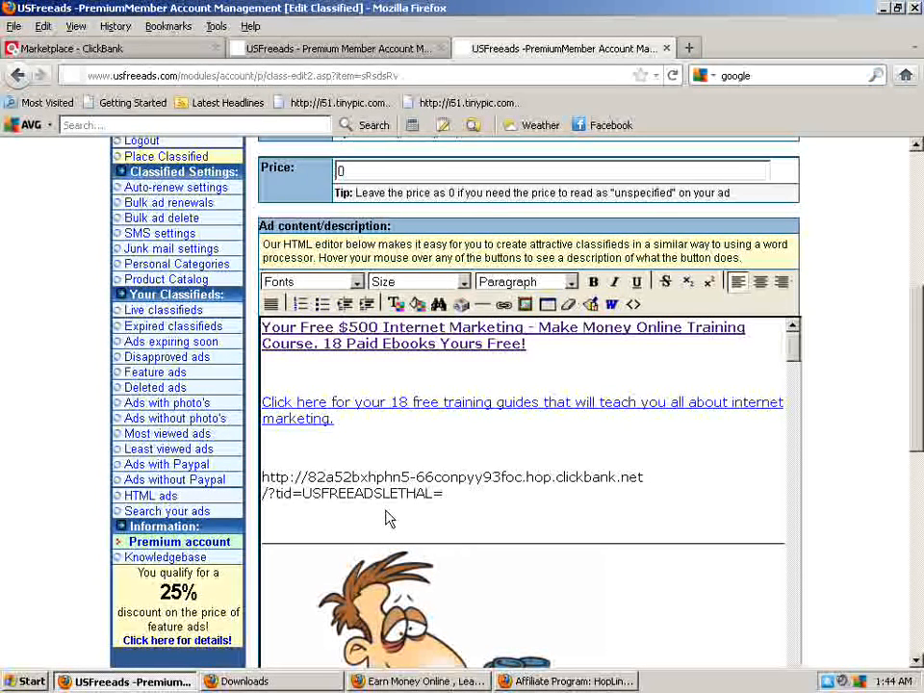
Step: Remove the stray plain-text hop.clickbank.net address below the linked sentence
{"action": "left_click", "coordinate": [442, 492]}
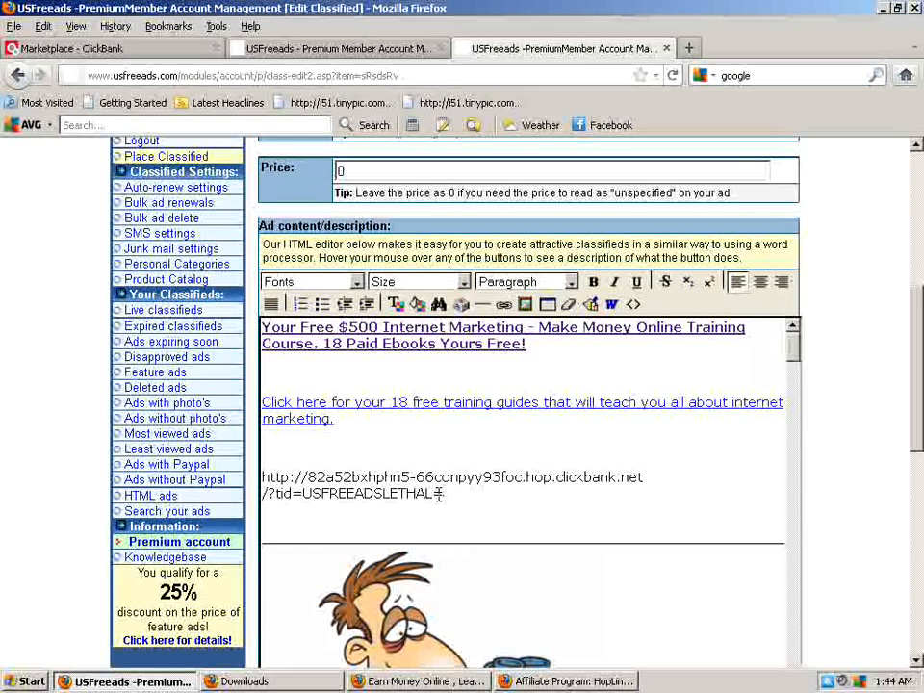
{"action": "type", "text": "="}
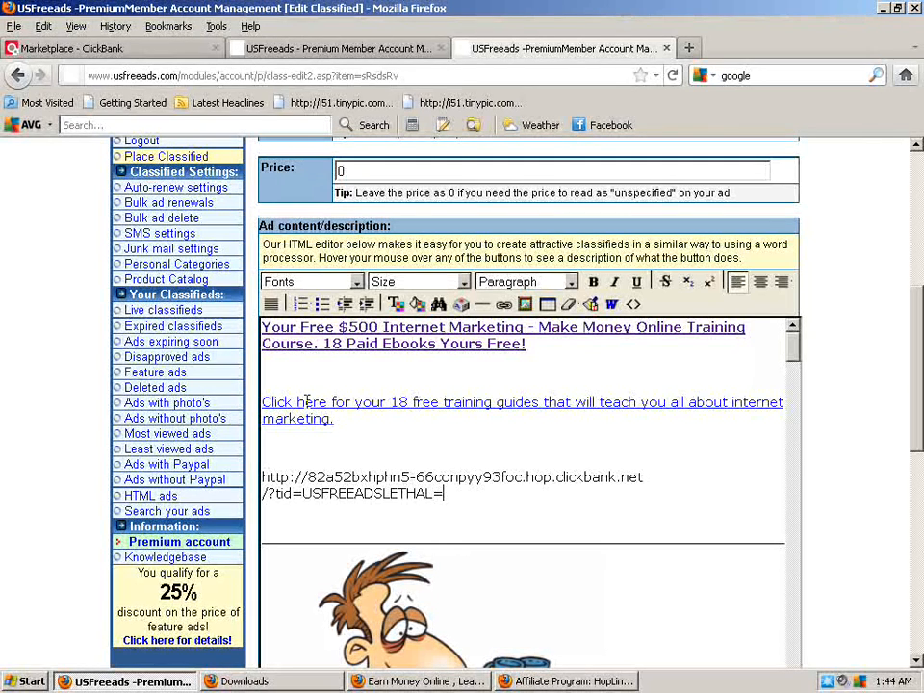
{"action": "mouse_move", "coordinate": [348, 455]}
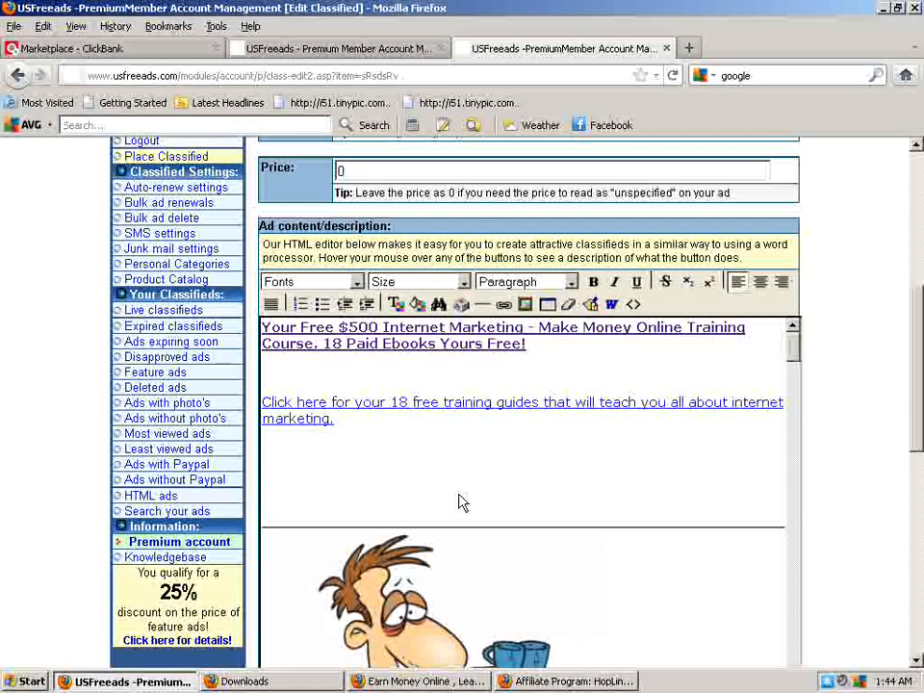
{"action": "left_click", "coordinate": [262, 475]}
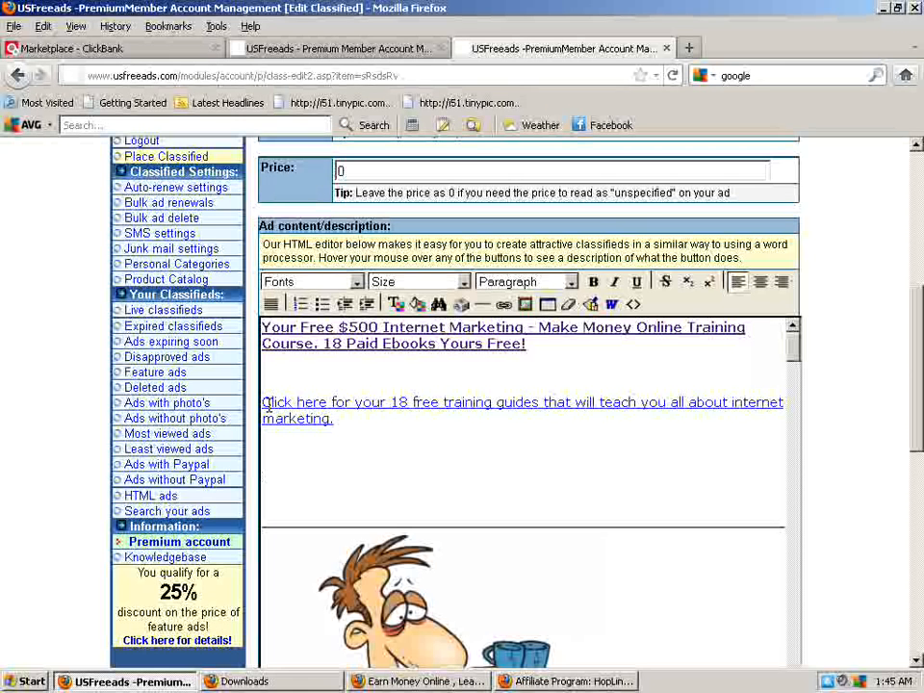
Step: Add a new 'click here,' line below the sentence and select it
{"action": "left_click", "coordinate": [269, 478]}
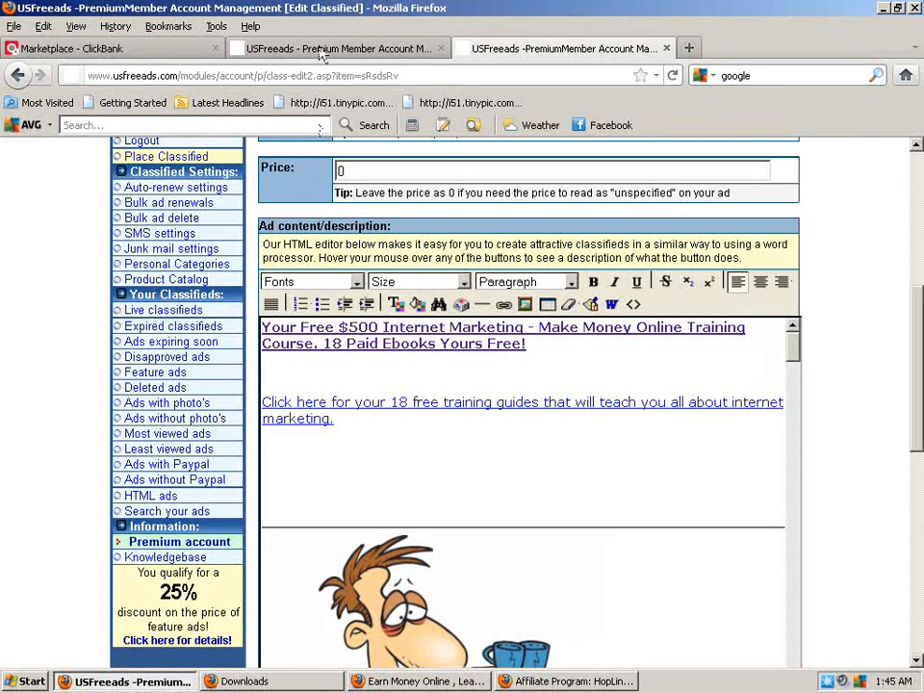
{"action": "mouse_move", "coordinate": [273, 464]}
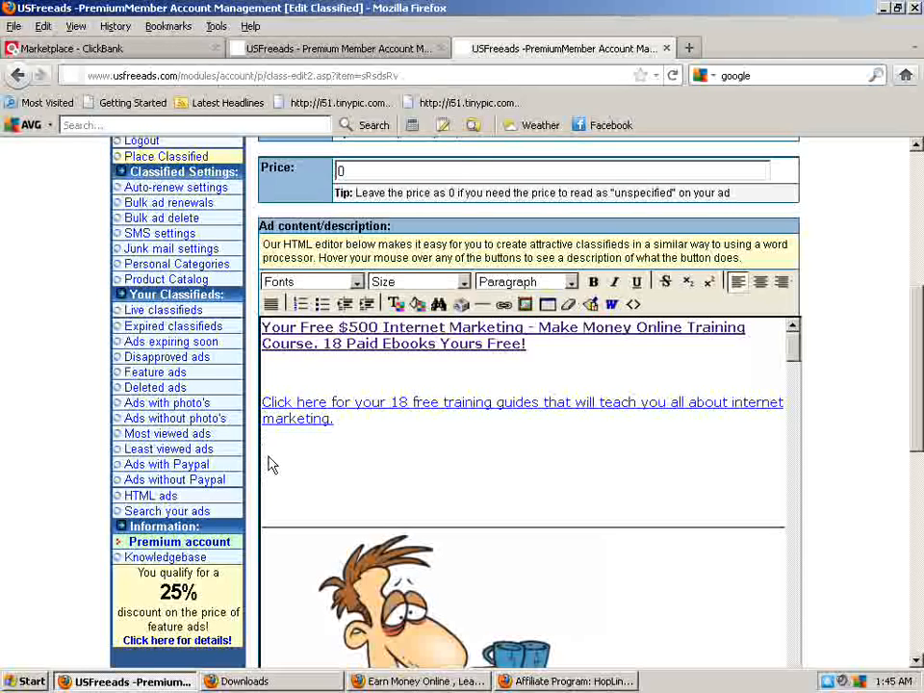
{"action": "type", "text": "click h"}
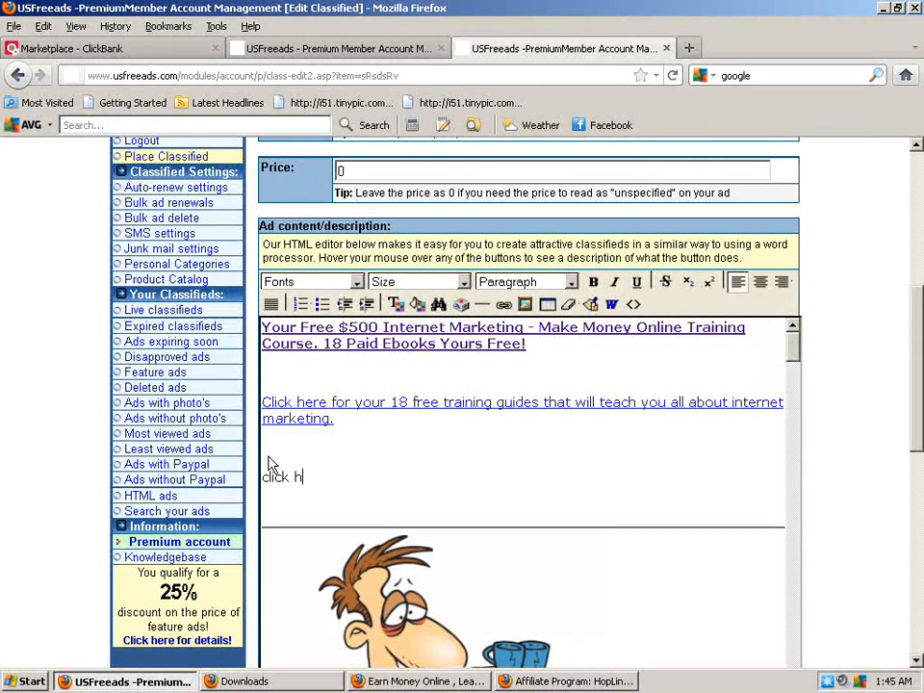
{"action": "type", "text": "ere,"}
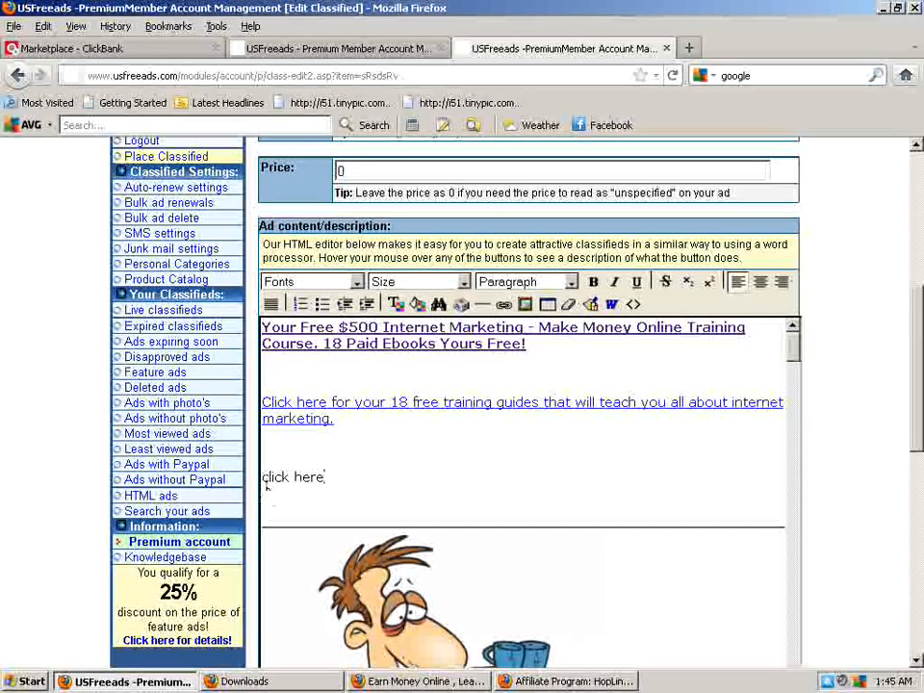
{"action": "double_click", "coordinate": [293, 477]}
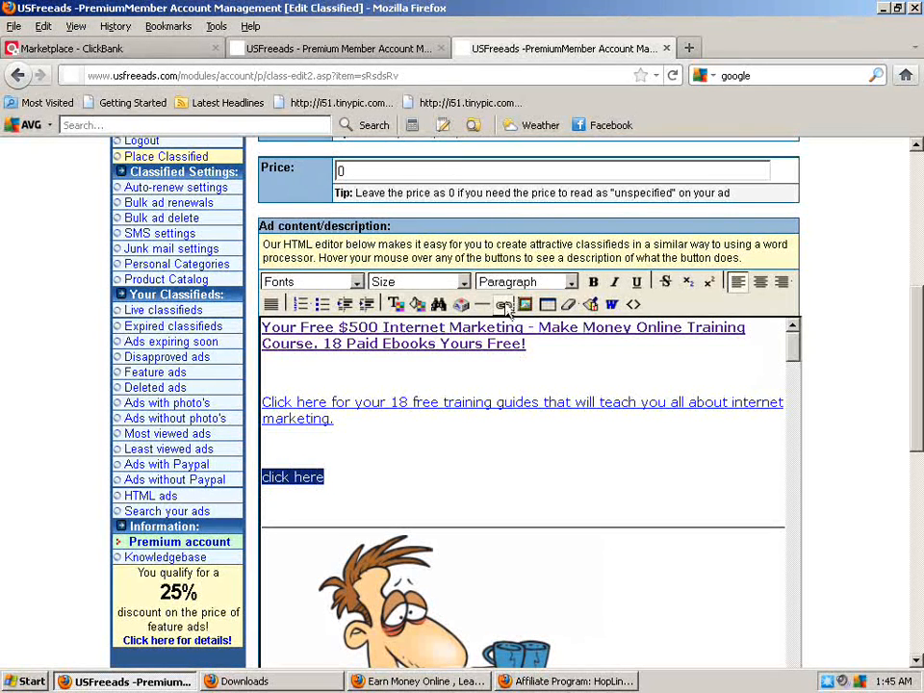
{"action": "mouse_move", "coordinate": [504, 304]}
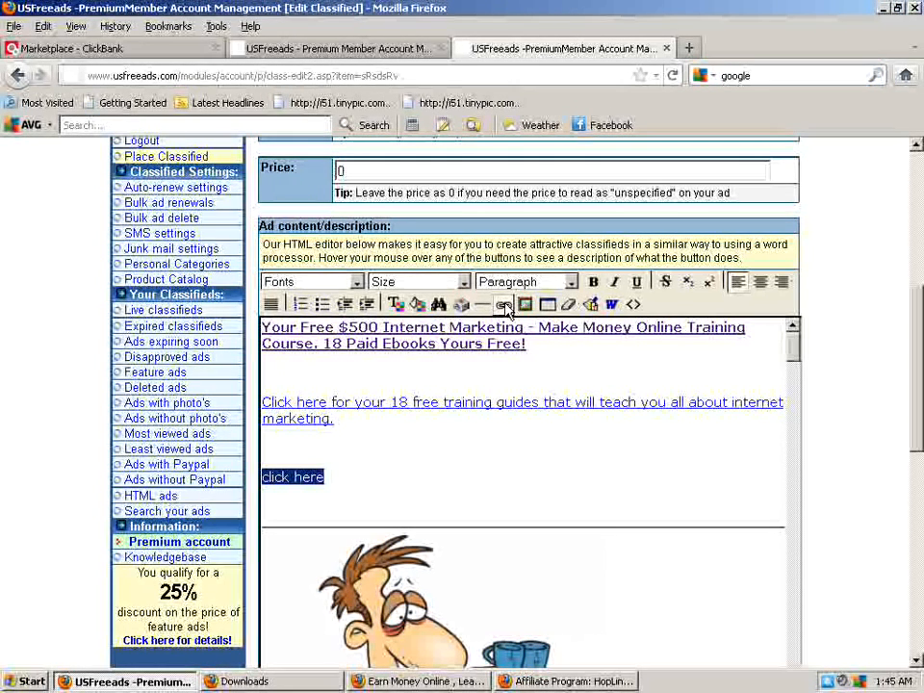
Step: Link the 'click here' text to the same ClickBank HopLink with tracking ID
{"action": "left_click", "coordinate": [504, 304]}
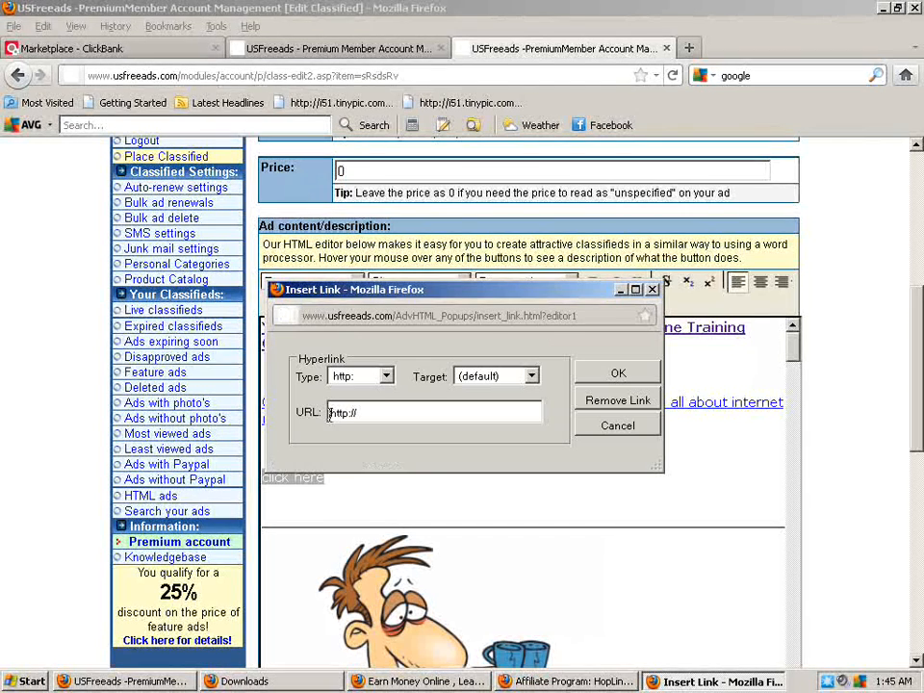
{"action": "triple_click", "coordinate": [433, 412]}
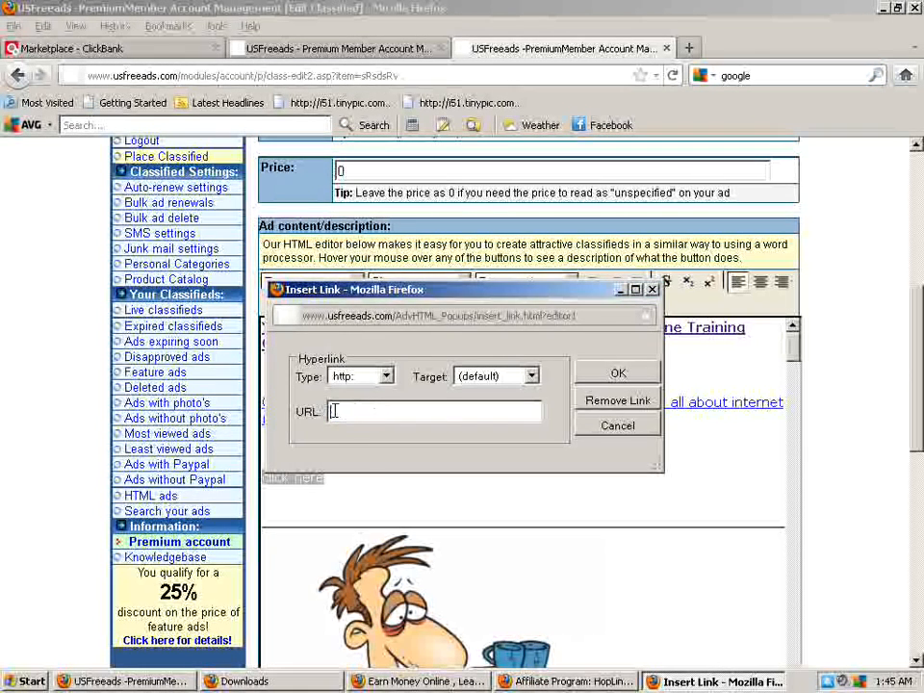
{"action": "right_click", "coordinate": [433, 412]}
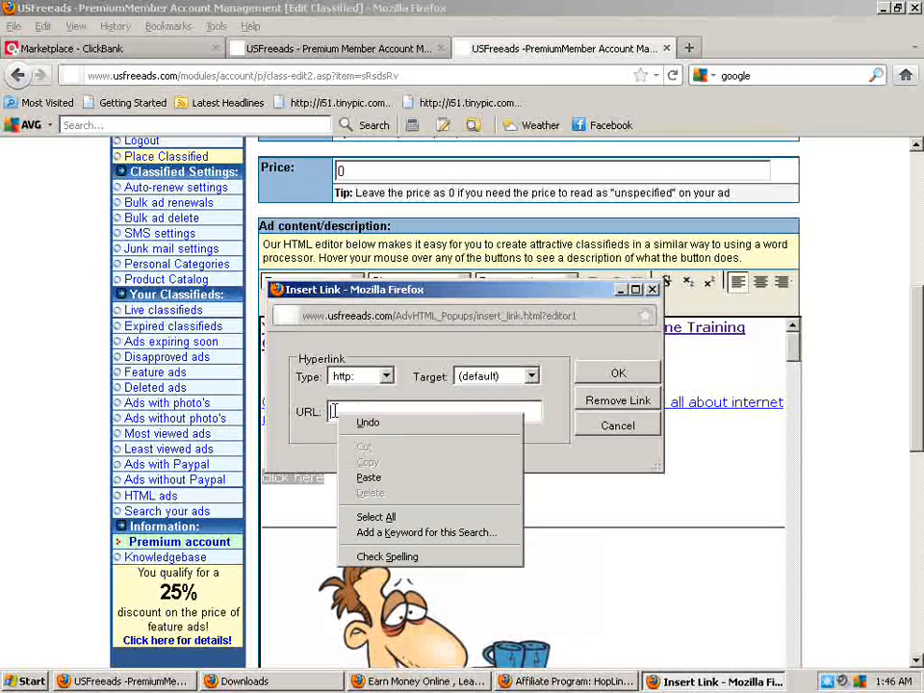
{"action": "left_click", "coordinate": [369, 477]}
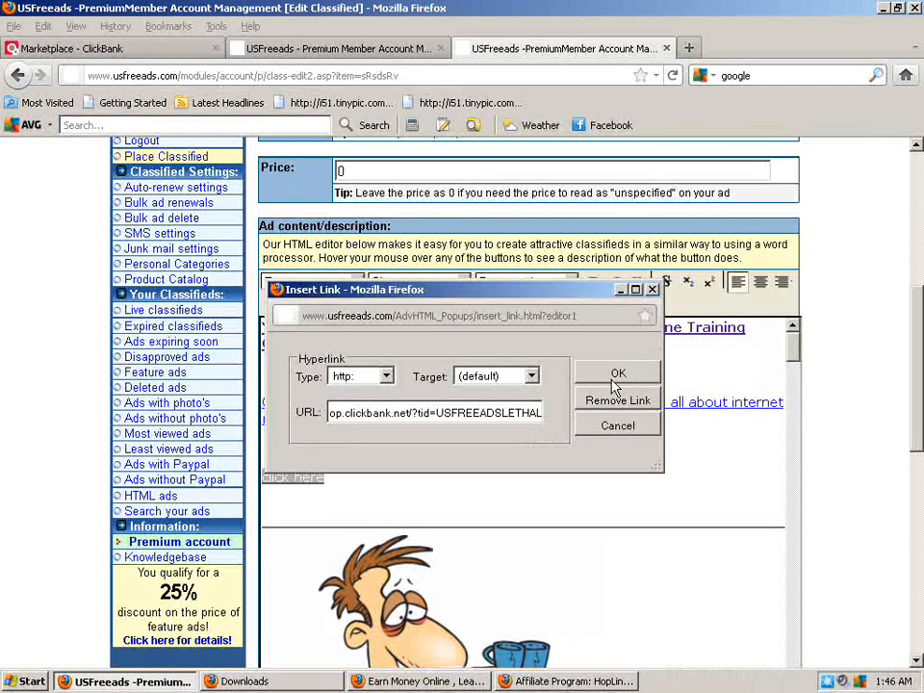
{"action": "left_click", "coordinate": [618, 373]}
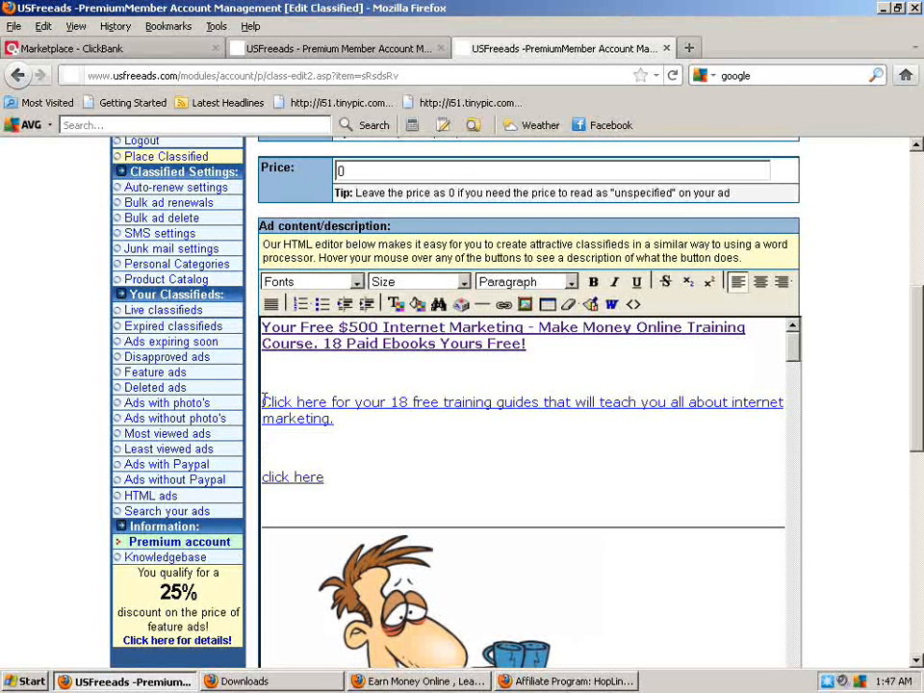
{"action": "left_click", "coordinate": [266, 446]}
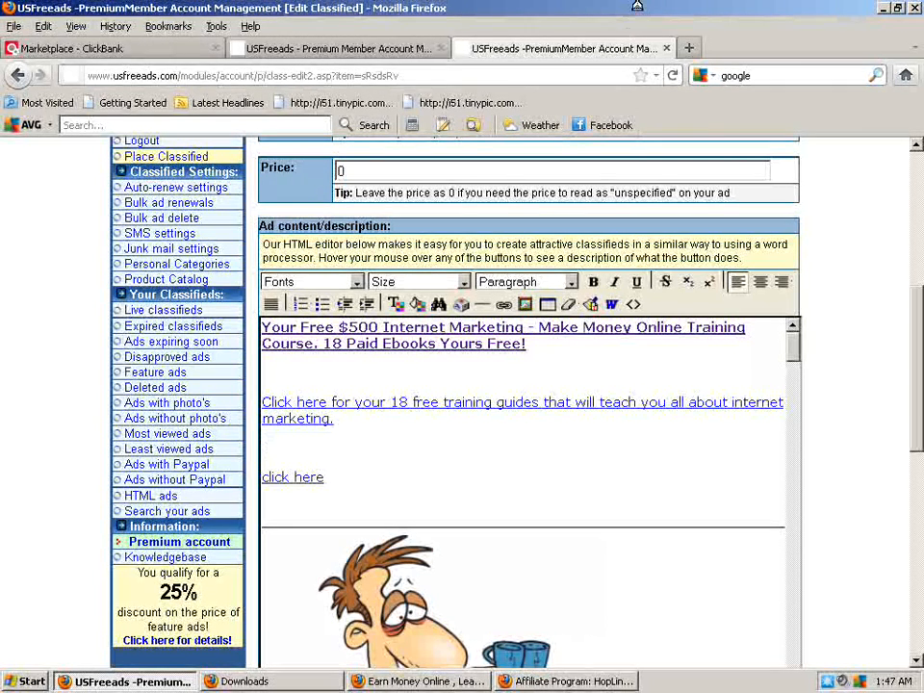
{"action": "mouse_move", "coordinate": [689, 42]}
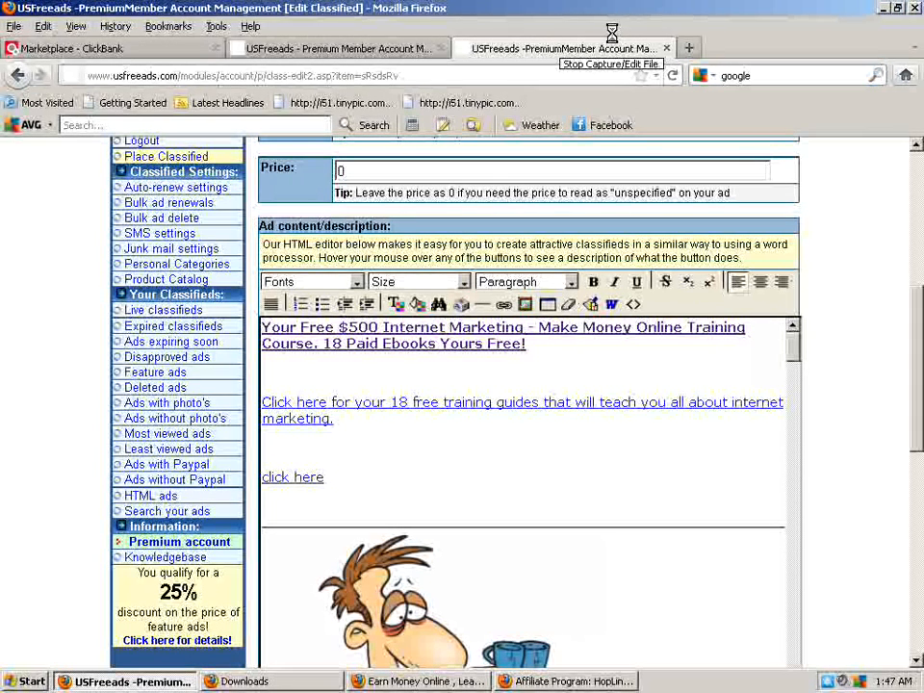
{"action": "left_click", "coordinate": [265, 446]}
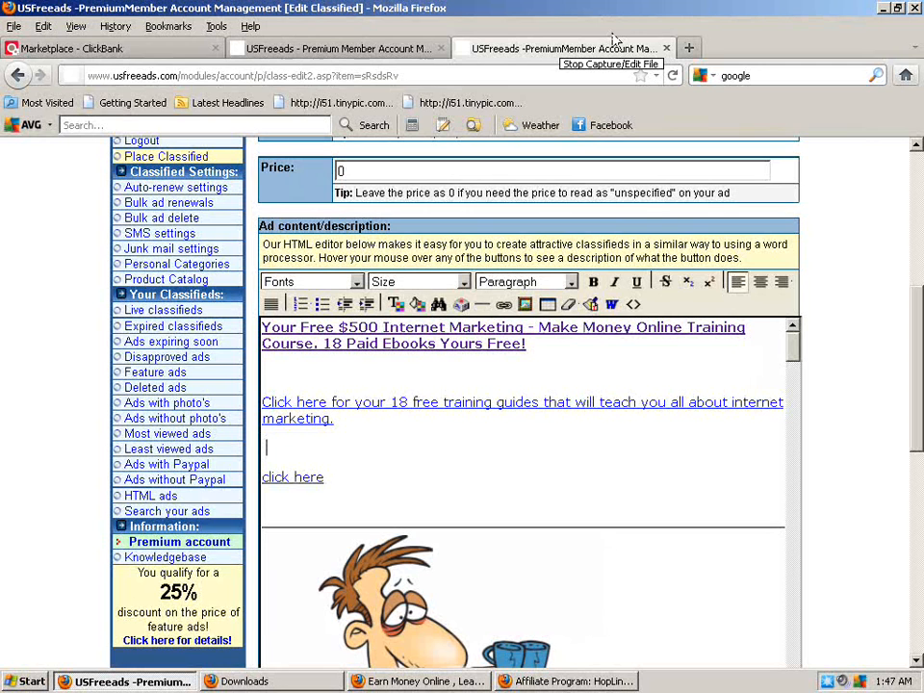